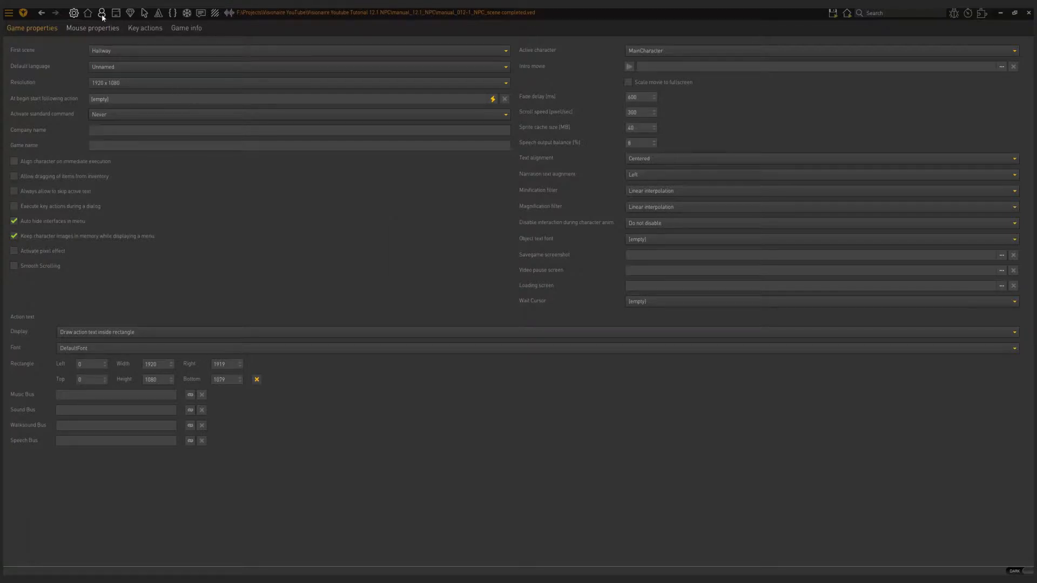
Expand MainCharacter's Unnamed outfit and view its front walk animation of the cat sprite
{"action": "left_click", "coordinate": [102, 13]}
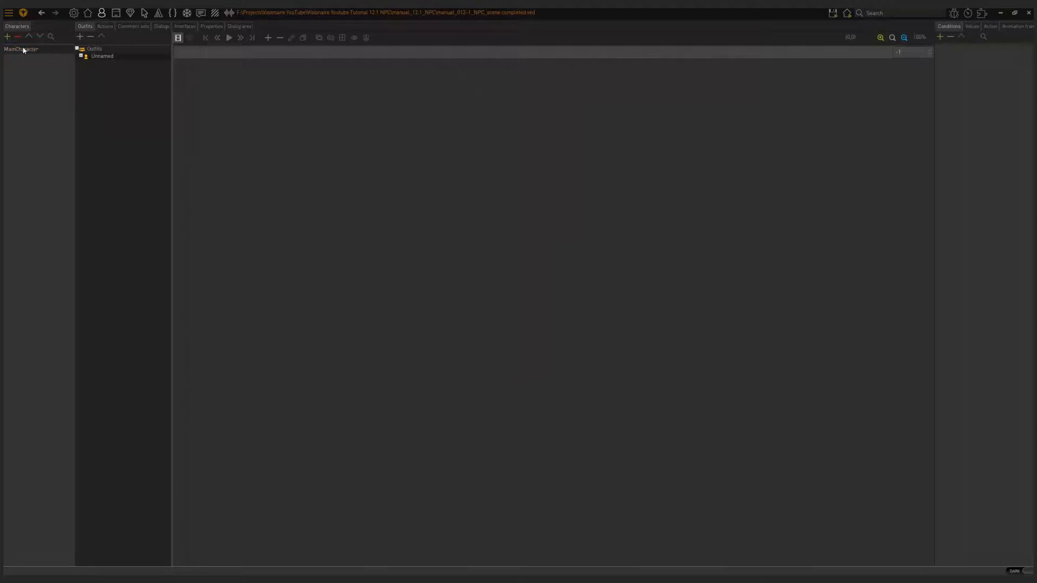
{"action": "left_click", "coordinate": [81, 56]}
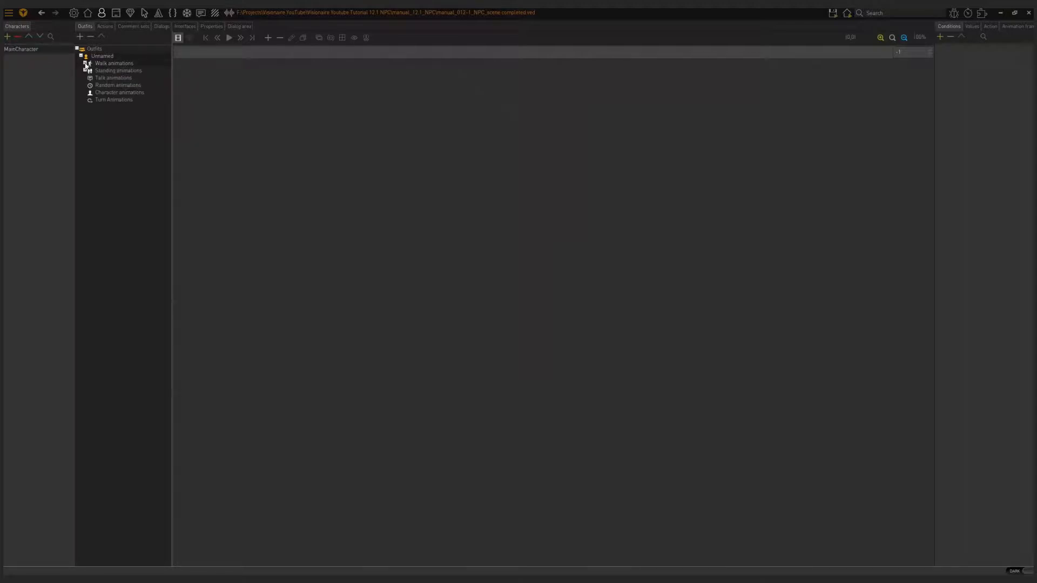
{"action": "left_click", "coordinate": [87, 63]}
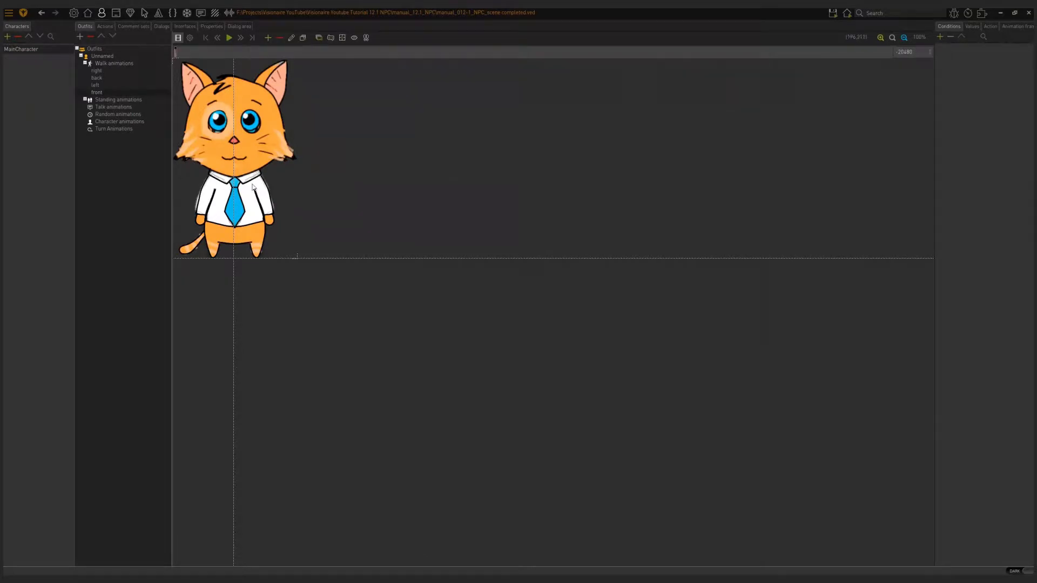
{"action": "left_click", "coordinate": [82, 56]}
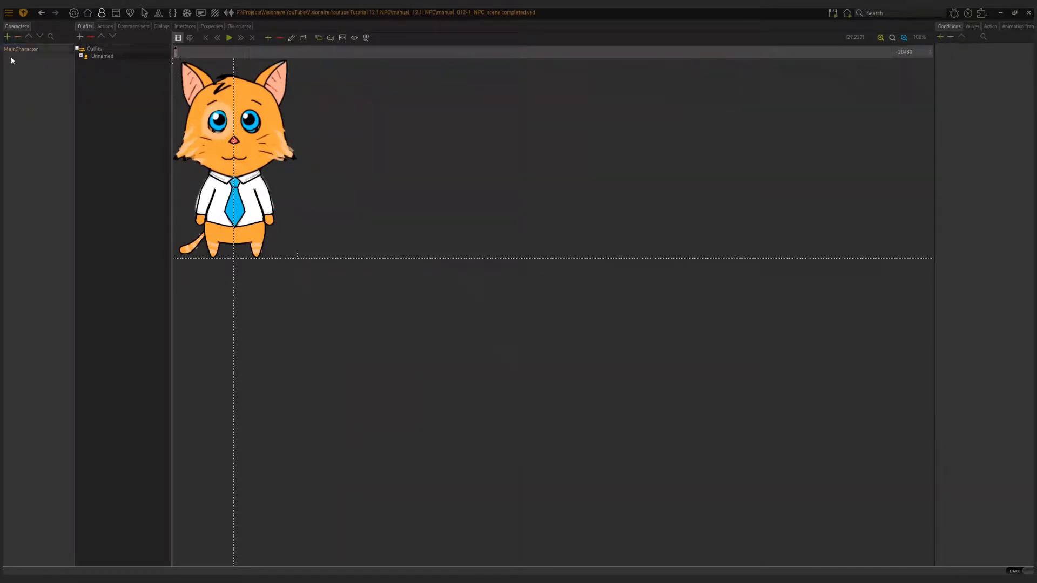
Add a character named Joe and select his Unnamed outfit's properties
{"action": "left_click", "coordinate": [6, 36]}
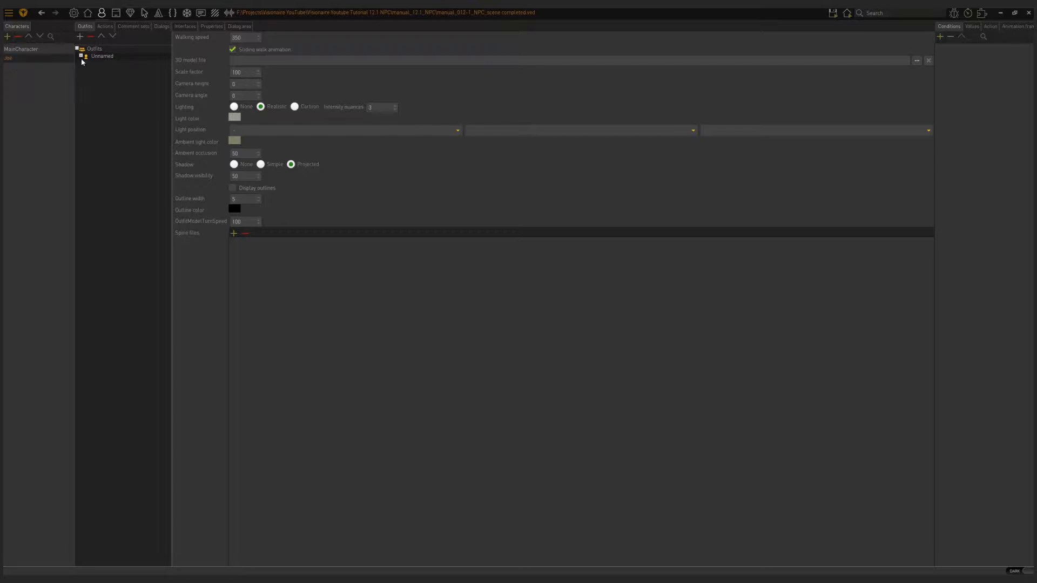
{"action": "left_click", "coordinate": [102, 56]}
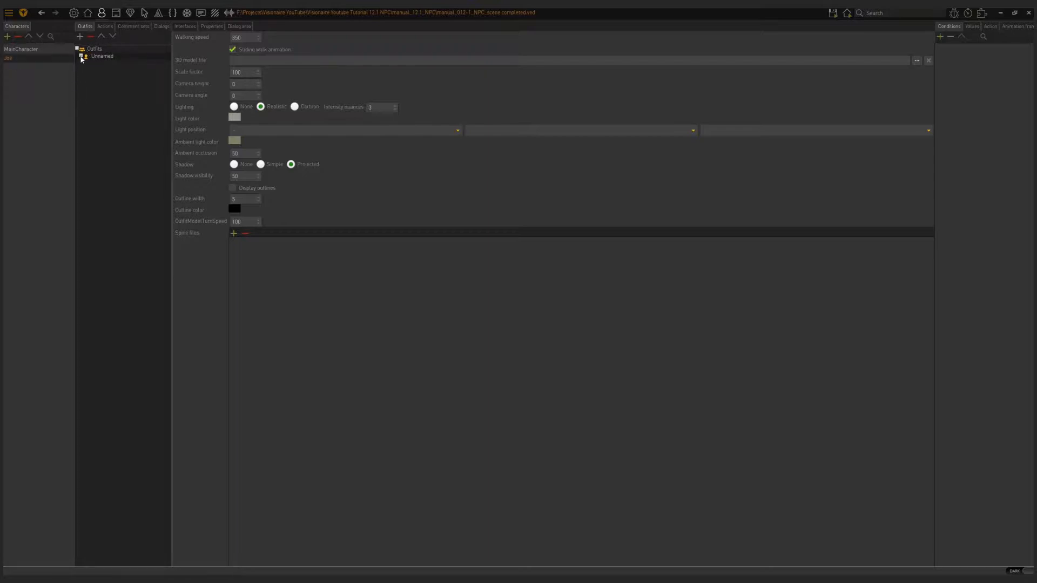
Delete the back, left and right walk animation directions from Joe's outfit
{"action": "left_click", "coordinate": [82, 56]}
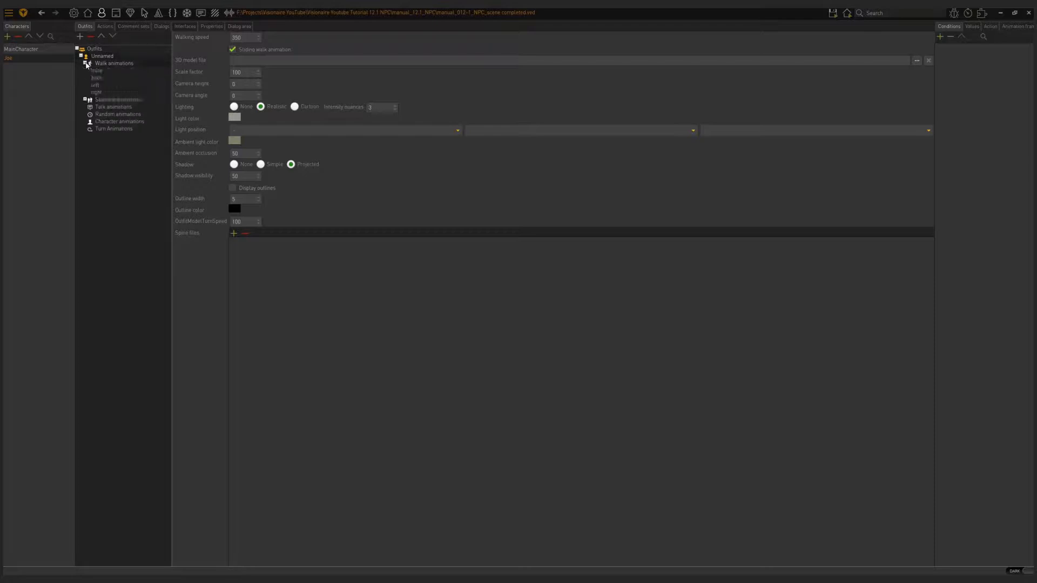
{"action": "left_click", "coordinate": [86, 99]}
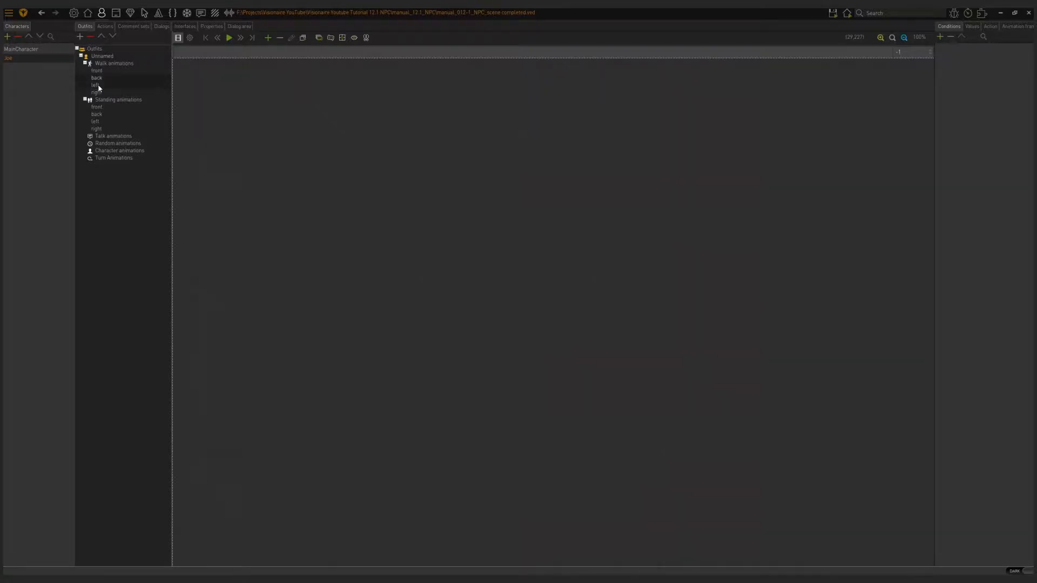
{"action": "left_click", "coordinate": [97, 77]}
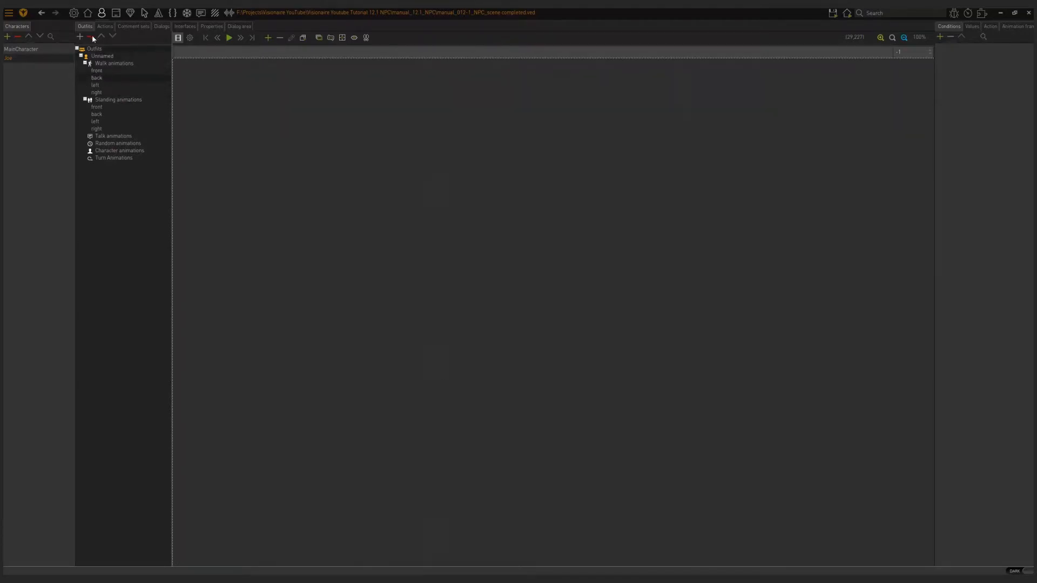
{"action": "left_click", "coordinate": [86, 63]}
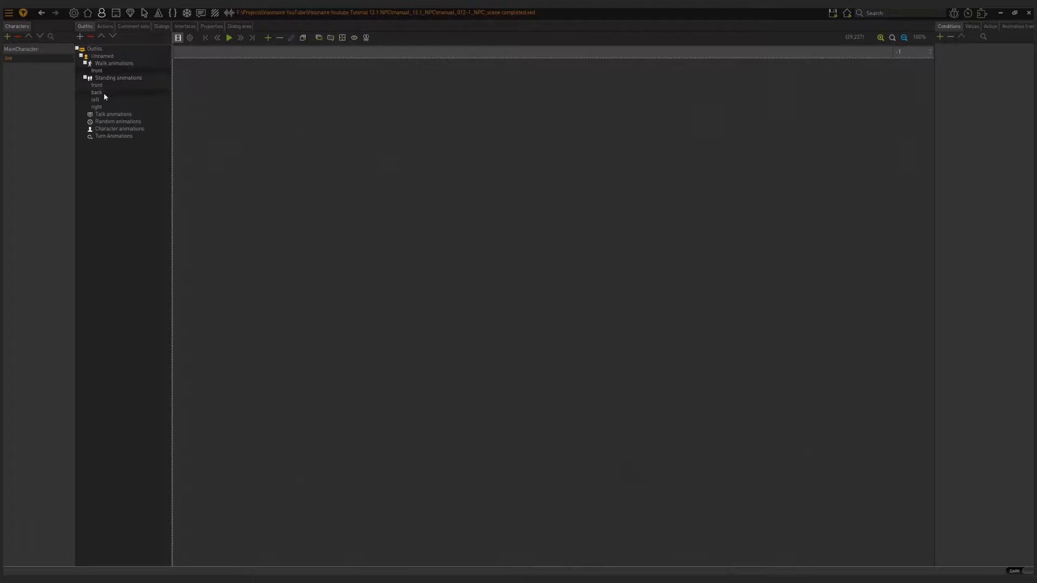
{"action": "mouse_move", "coordinate": [91, 37]}
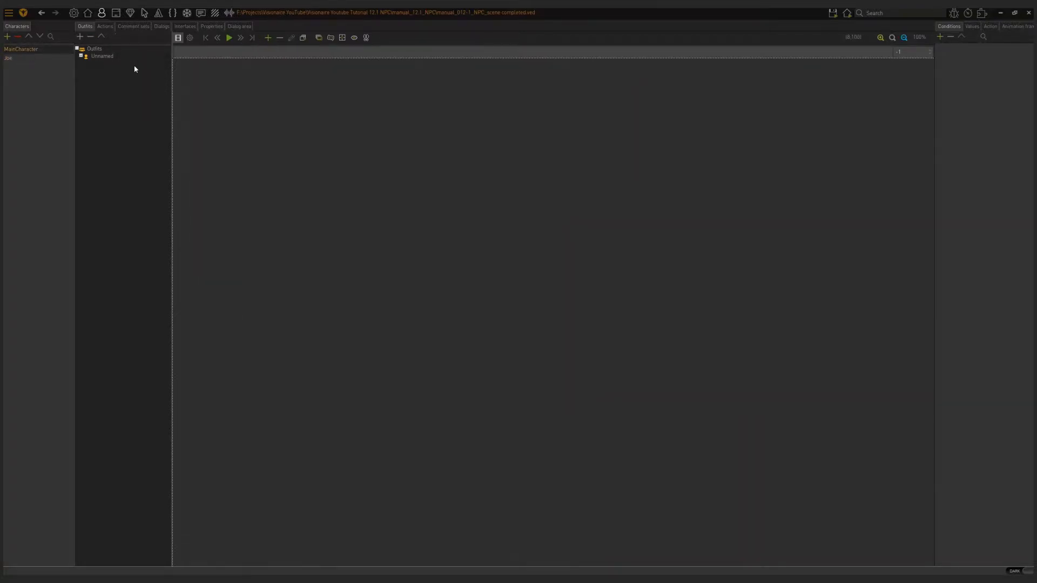
Return to Joe's outfit and expand its standing animation directions
{"action": "left_click", "coordinate": [82, 56]}
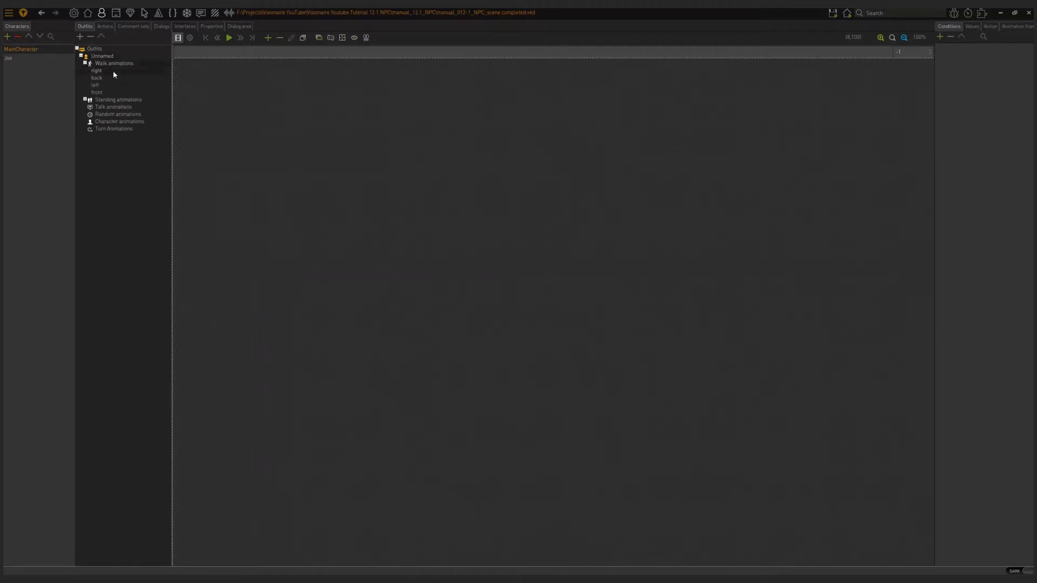
{"action": "left_click", "coordinate": [8, 59]}
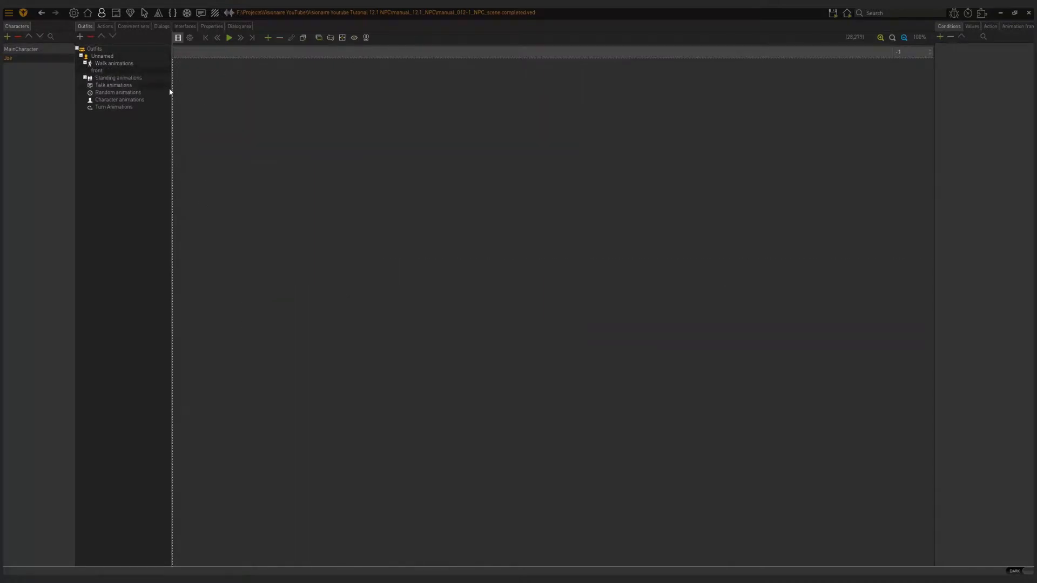
{"action": "mouse_move", "coordinate": [284, 111]}
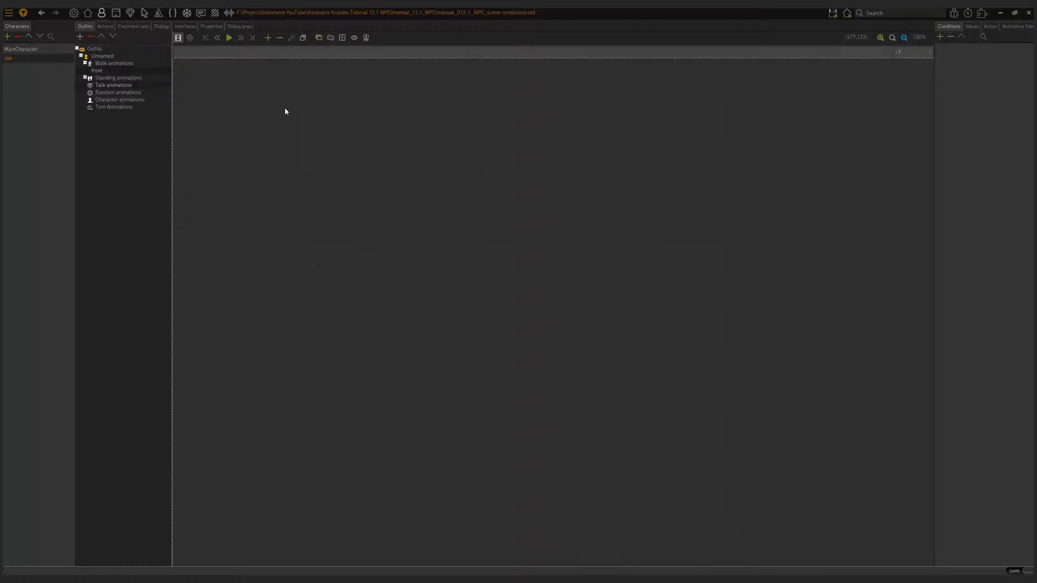
{"action": "mouse_move", "coordinate": [269, 52]}
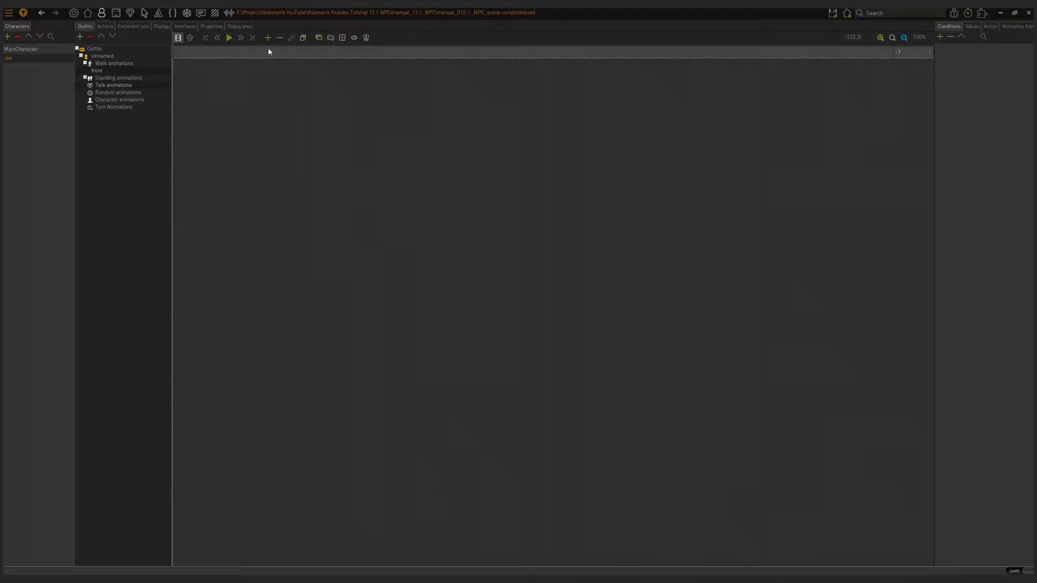
{"action": "mouse_move", "coordinate": [268, 38]}
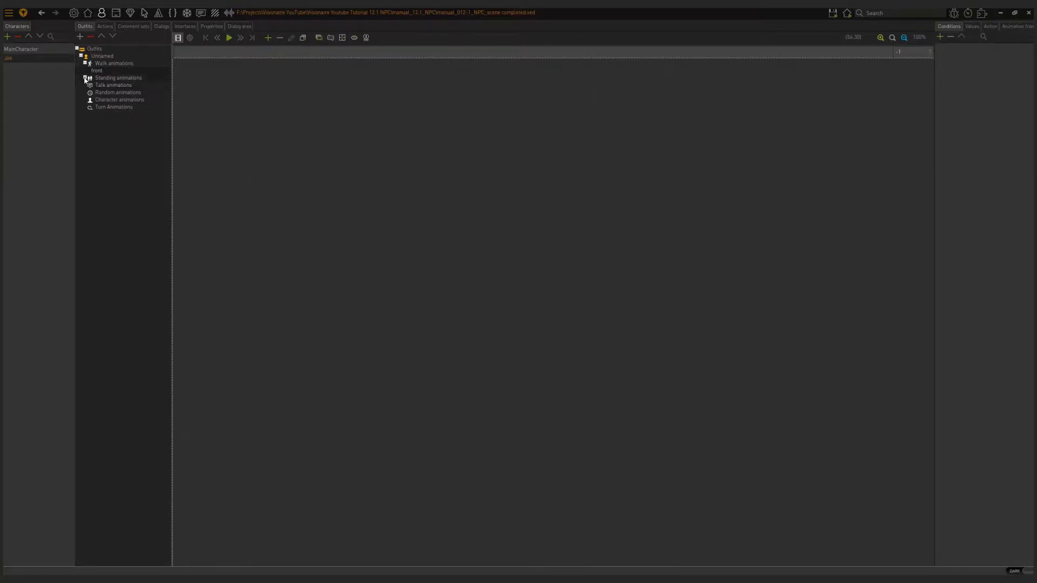
{"action": "left_click", "coordinate": [85, 78]}
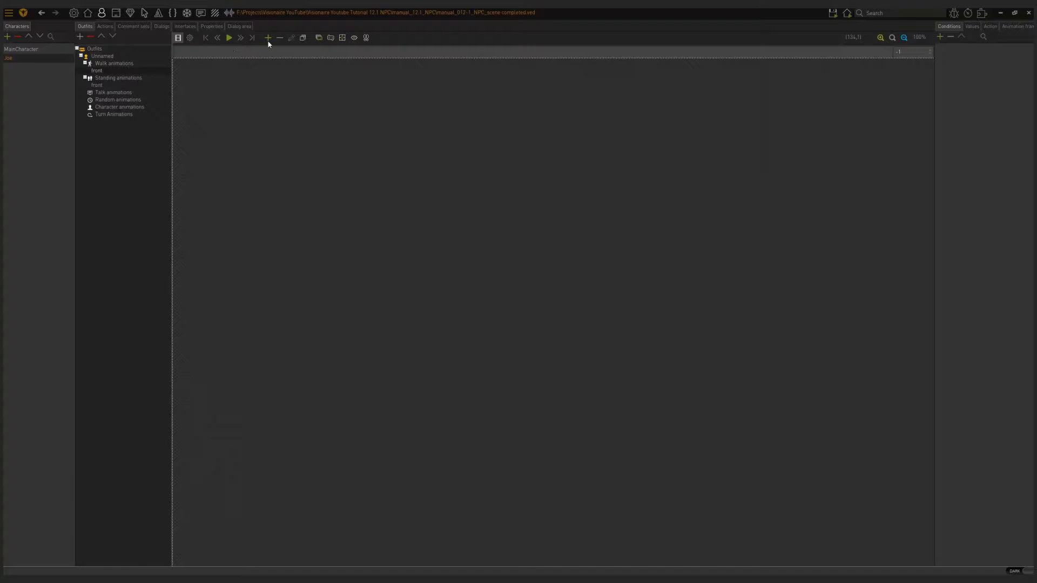
Add NPC-Front.png from Graphics/NPC as a frame of Joe's front animation
{"action": "left_click", "coordinate": [268, 37]}
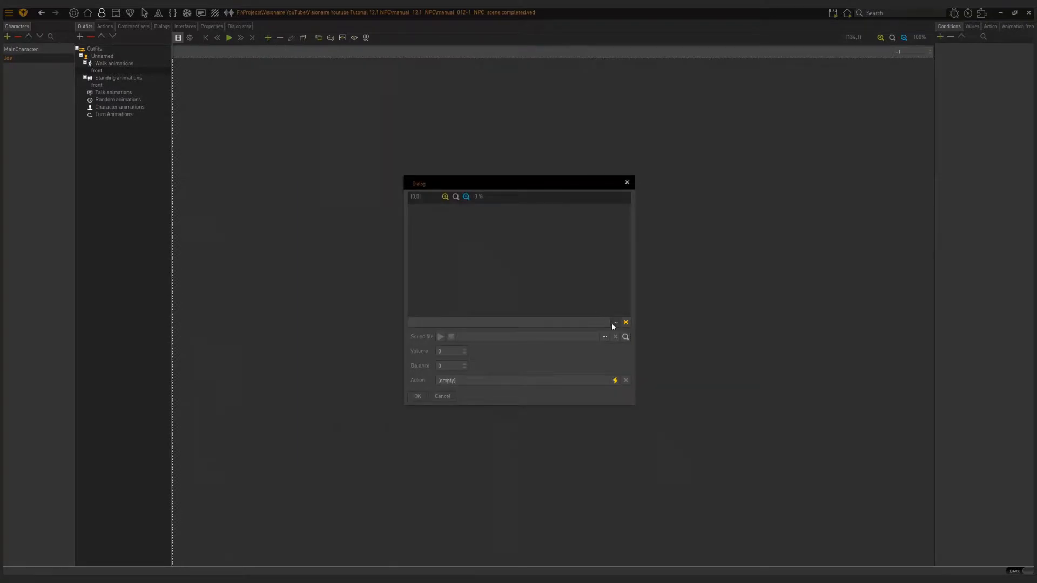
{"action": "left_click", "coordinate": [614, 323]}
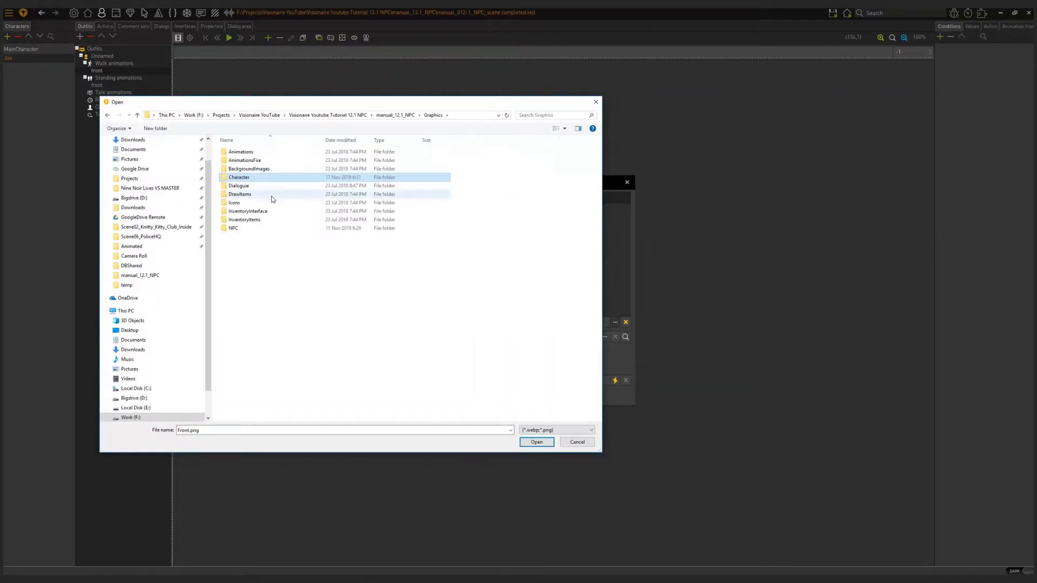
{"action": "double_click", "coordinate": [233, 228]}
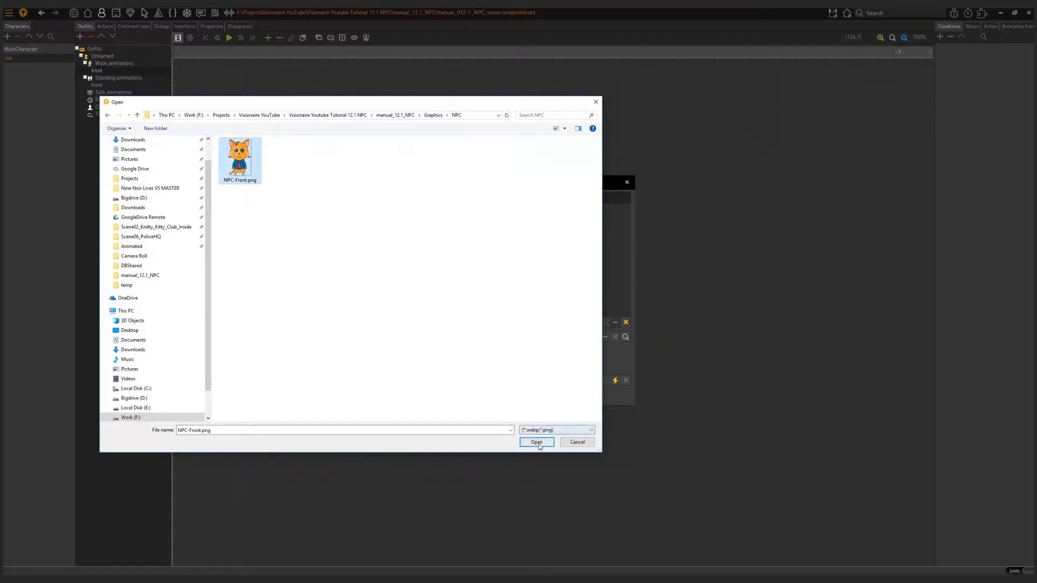
{"action": "left_click", "coordinate": [536, 442]}
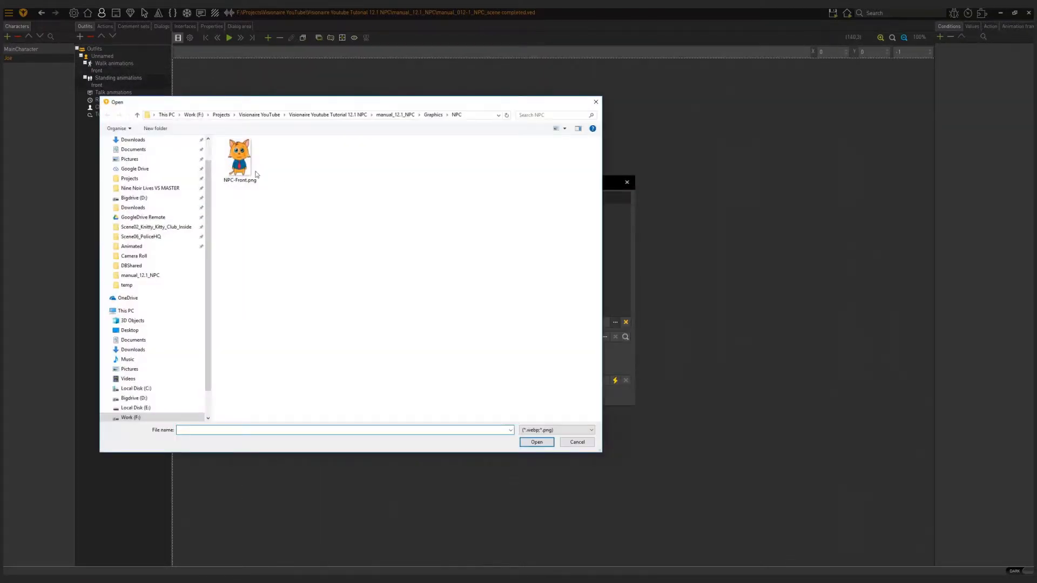
{"action": "double_click", "coordinate": [239, 156]}
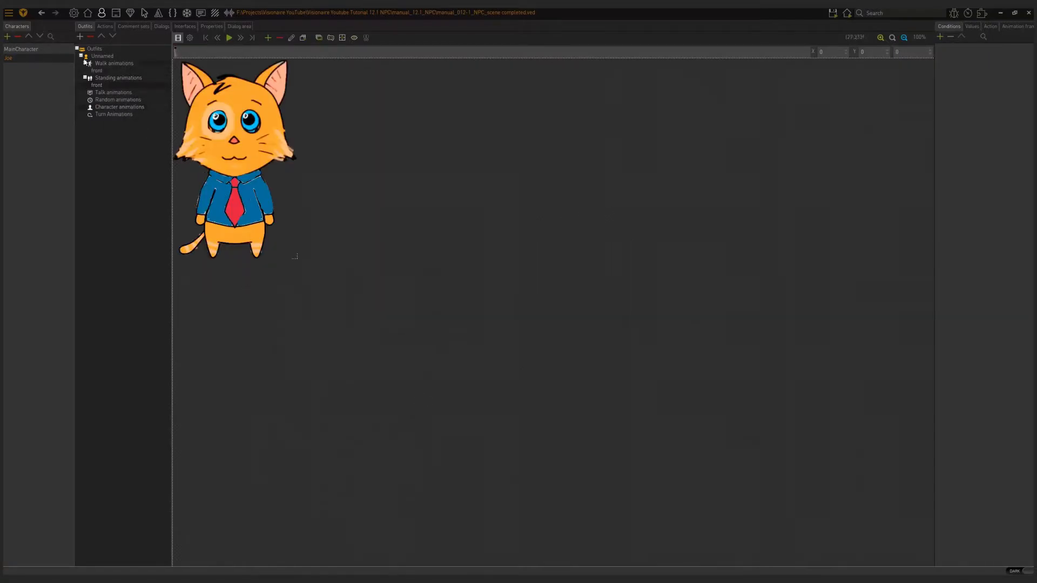
Mark the frame's center point below the cat's feet at X 157, Y 495
{"action": "left_click", "coordinate": [233, 258]}
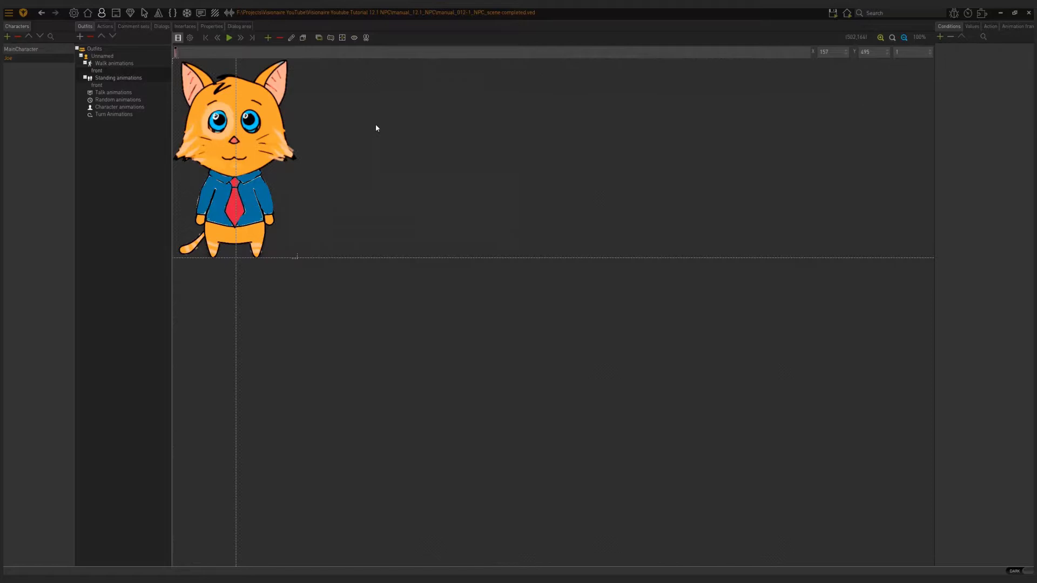
{"action": "left_click", "coordinate": [211, 26]}
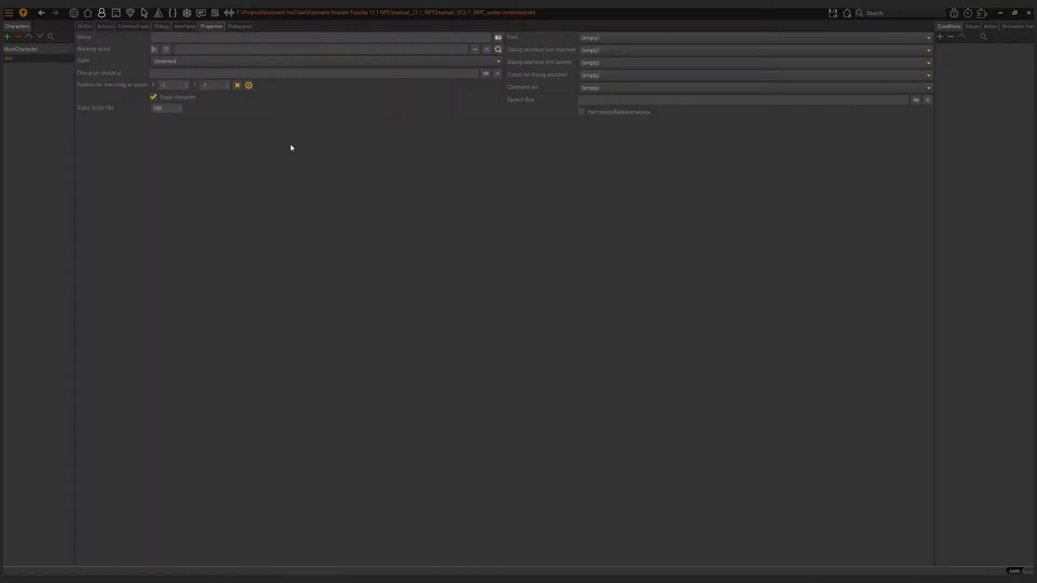
{"action": "mouse_move", "coordinate": [206, 32]}
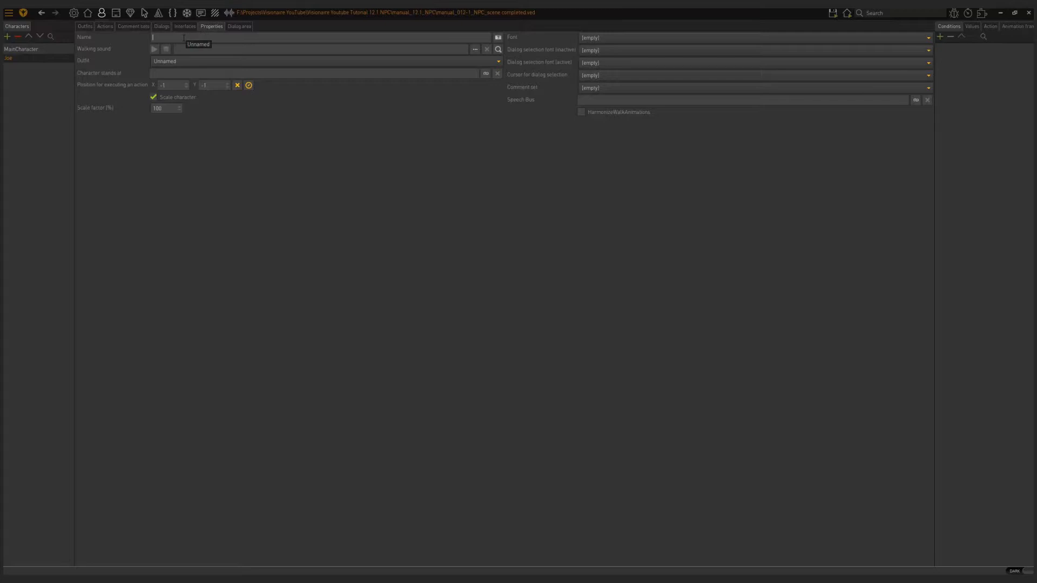
{"action": "type", "text": "Joe"}
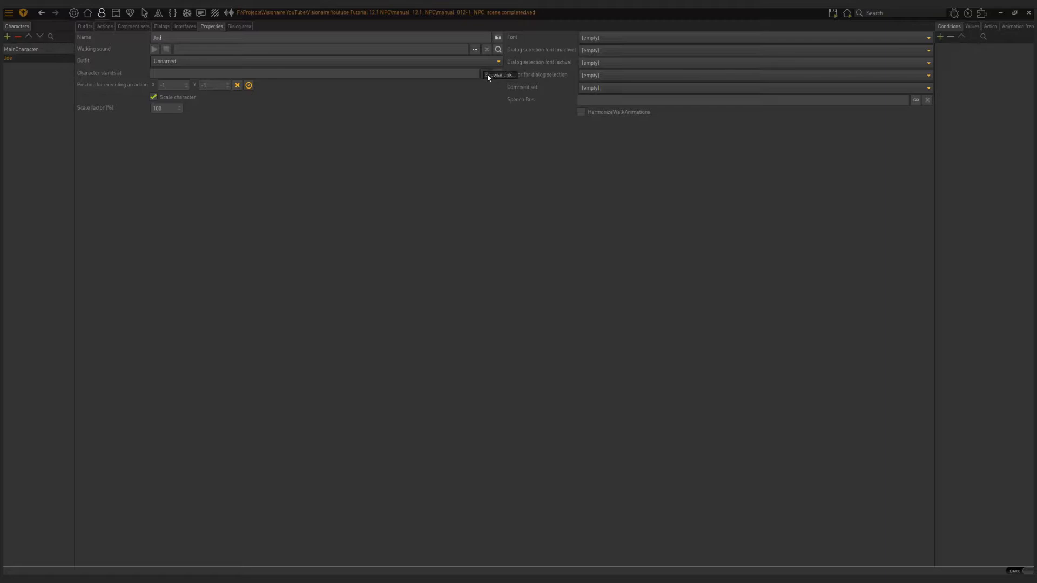
{"action": "left_click", "coordinate": [499, 74]}
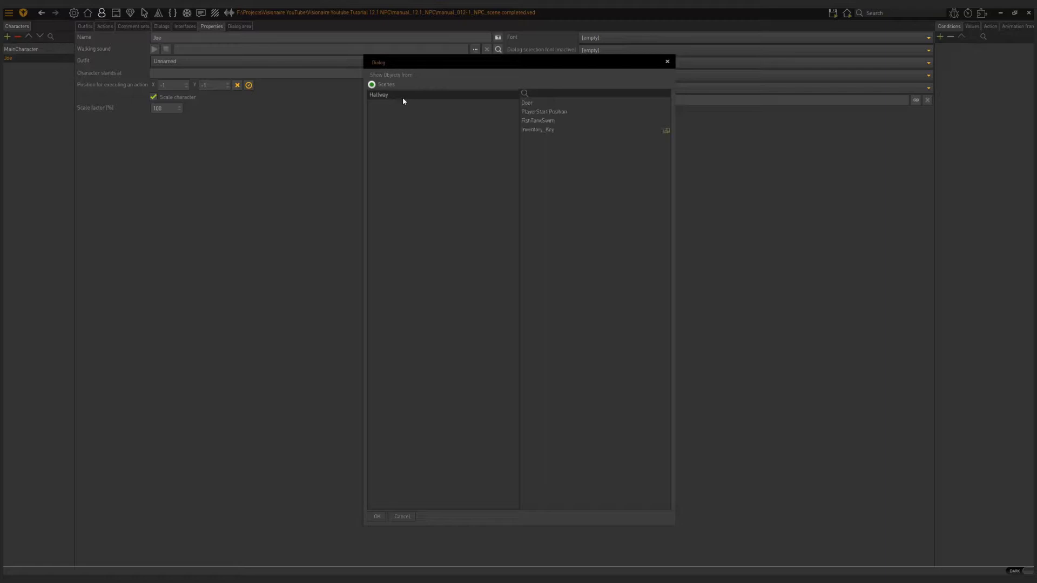
{"action": "left_click", "coordinate": [378, 94]}
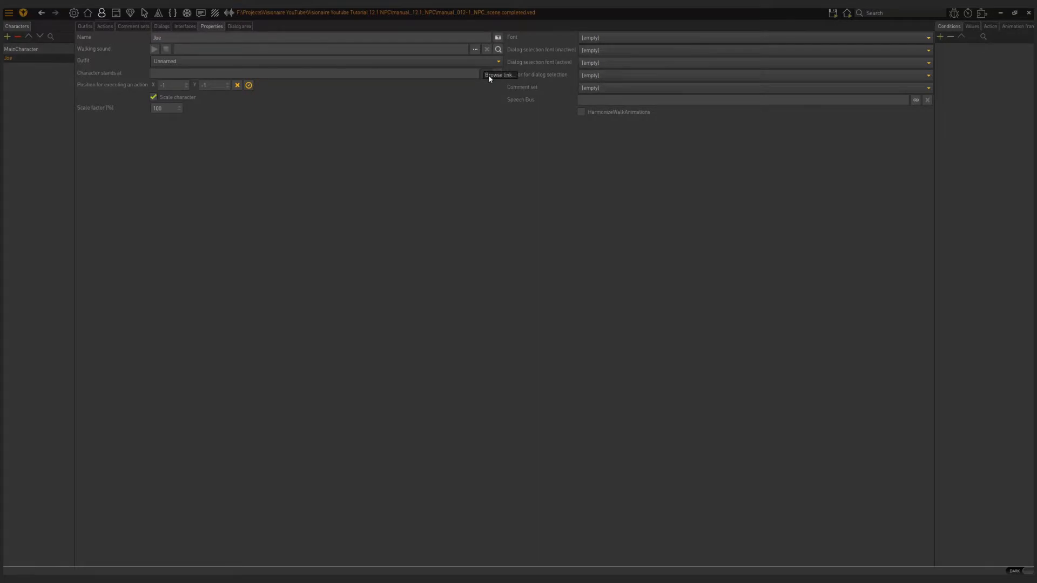
{"action": "left_click", "coordinate": [501, 74]}
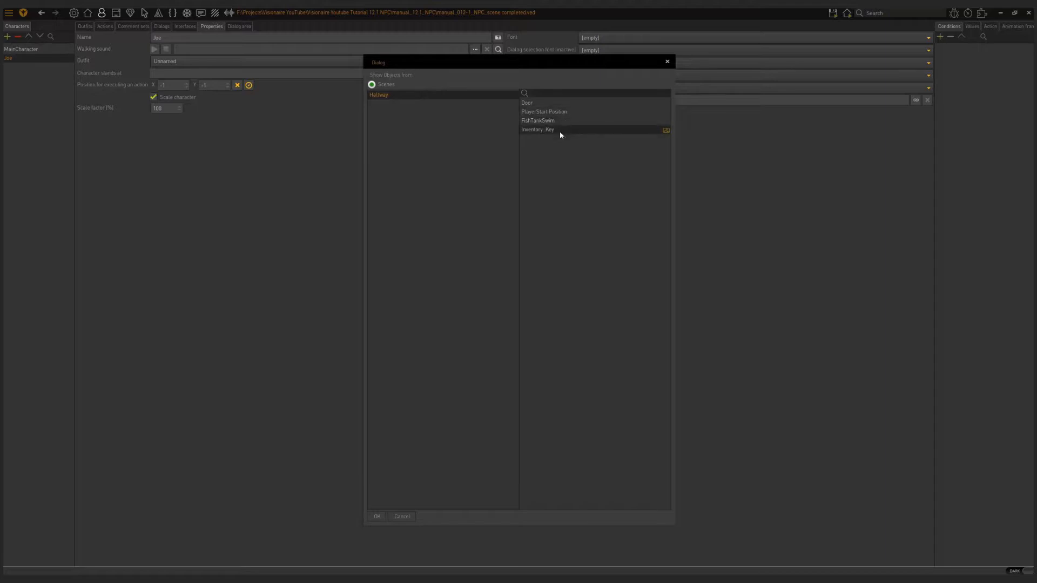
{"action": "mouse_move", "coordinate": [604, 107]}
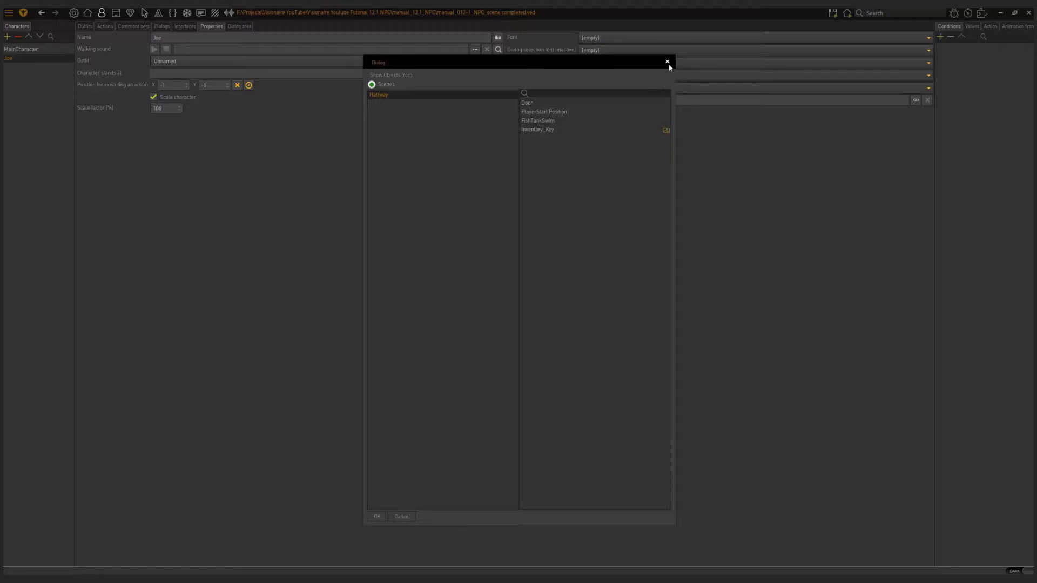
{"action": "mouse_move", "coordinate": [628, 85]}
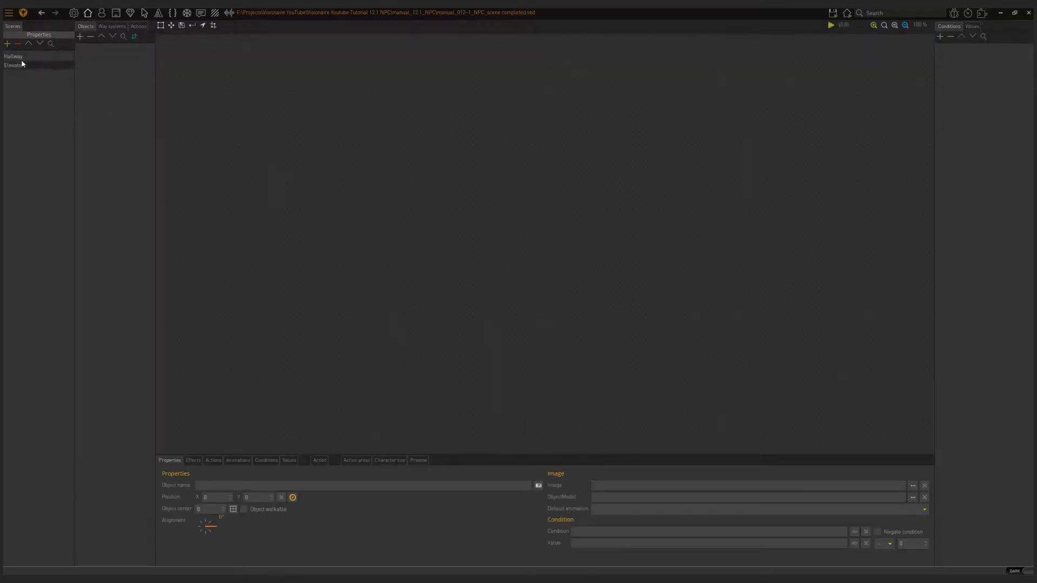
Create object NPC_Start in the Hallway and place it at X 1512, Y 976
{"action": "left_click", "coordinate": [13, 56]}
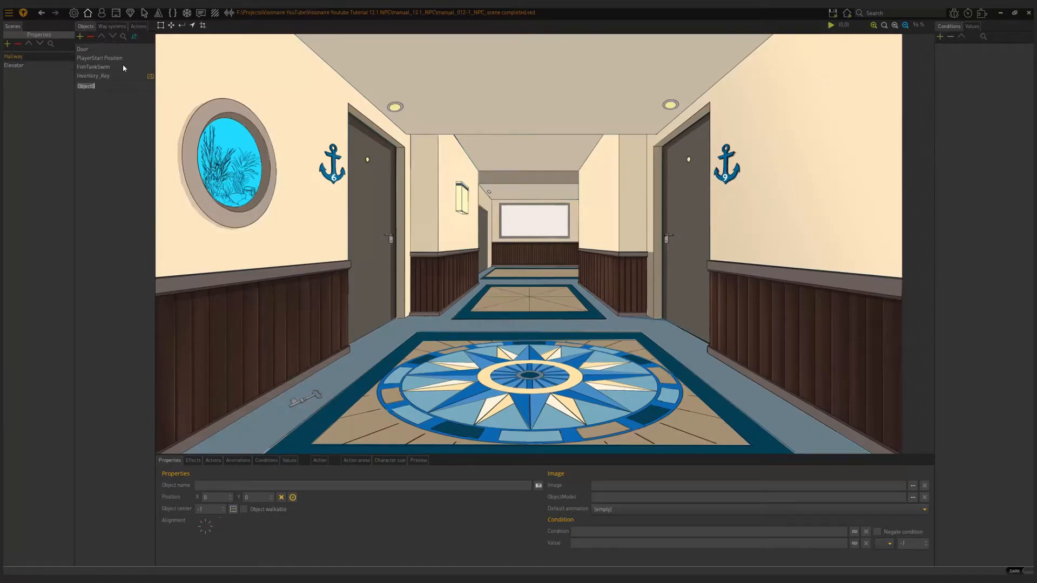
{"action": "type", "text": "NPC_S"}
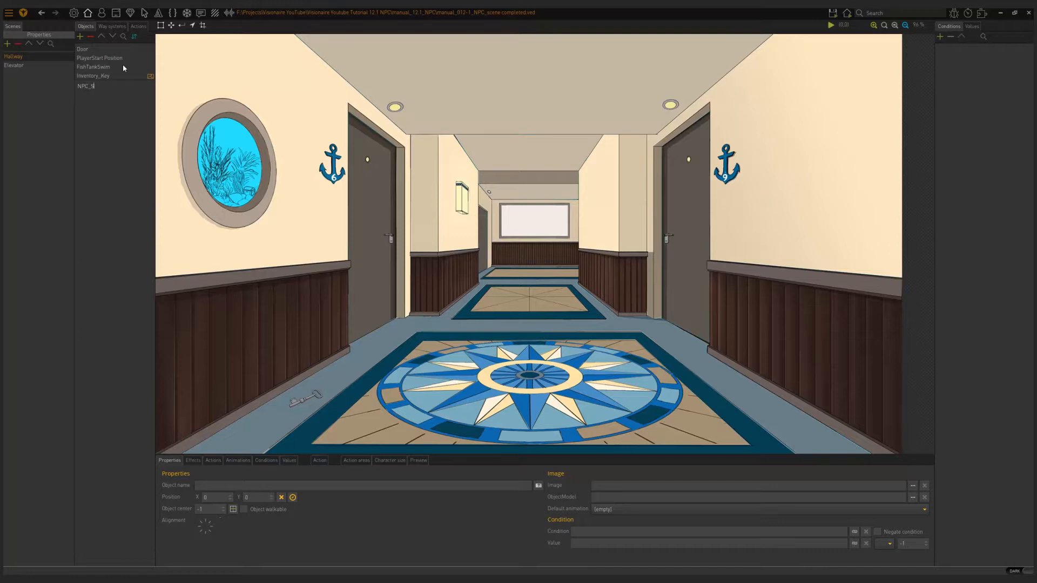
{"action": "type", "text": "tart"}
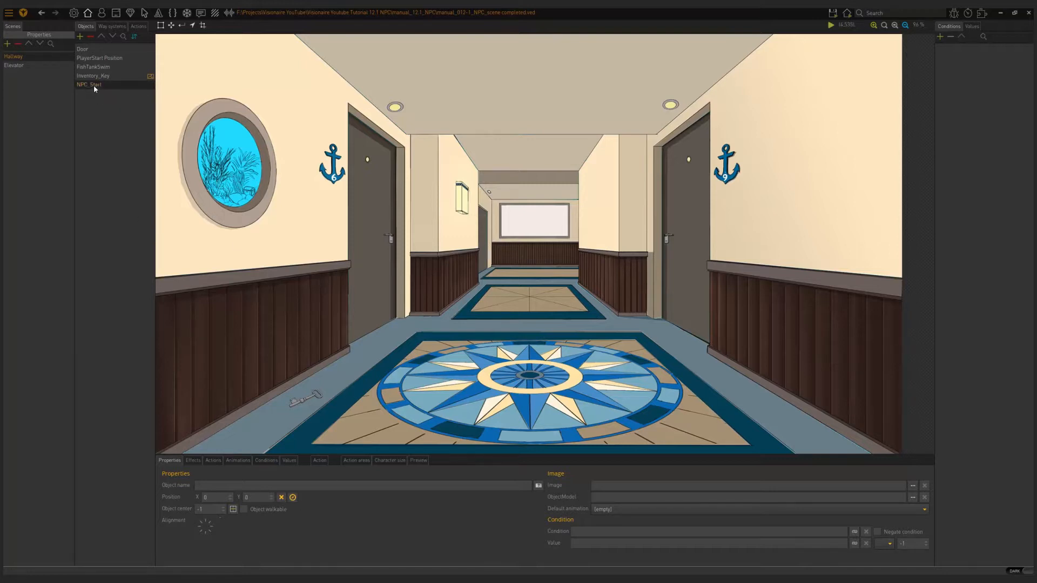
{"action": "left_click", "coordinate": [89, 85]}
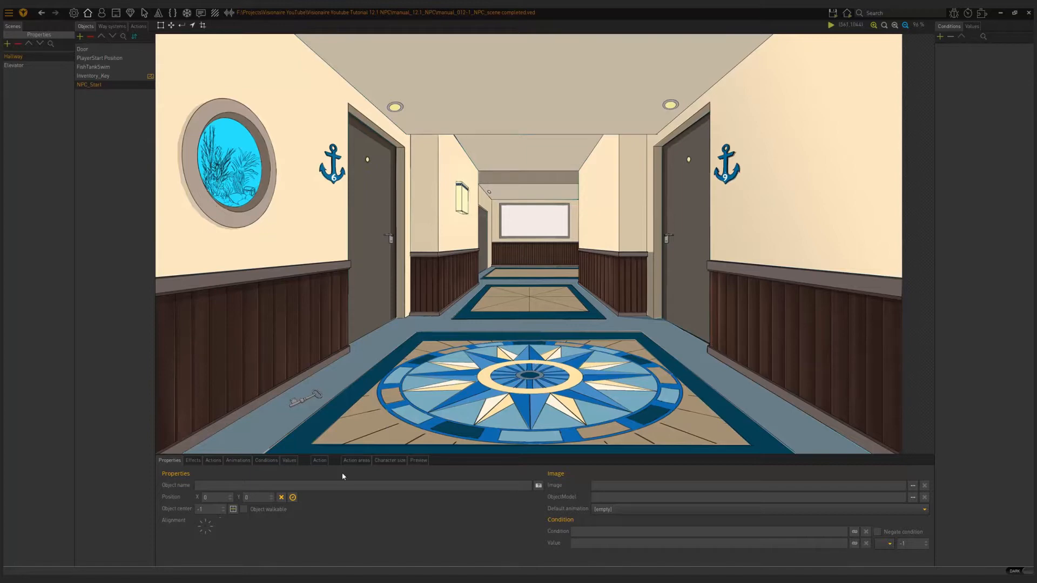
{"action": "mouse_move", "coordinate": [293, 498]}
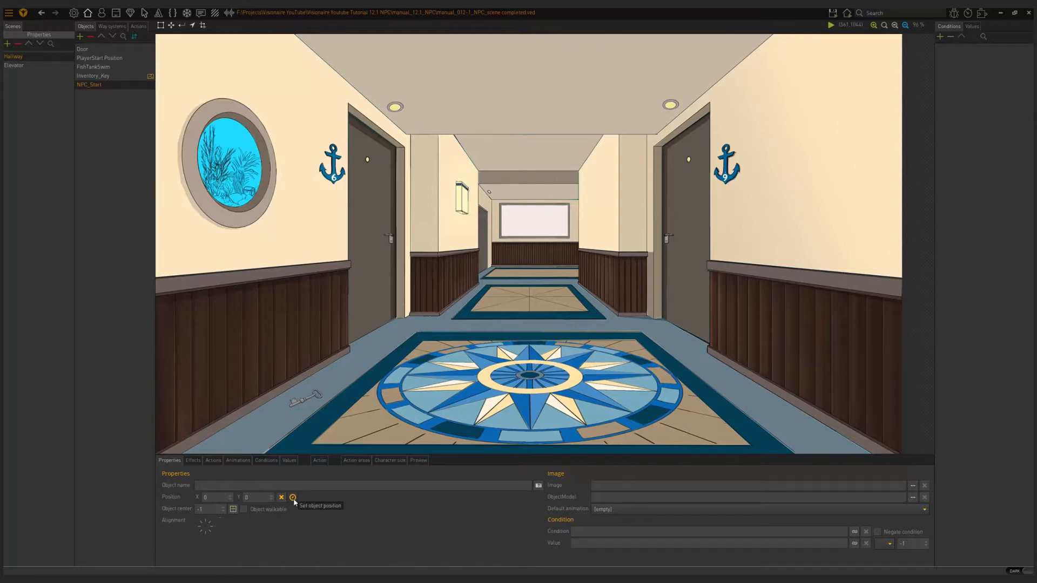
{"action": "left_click", "coordinate": [293, 497]}
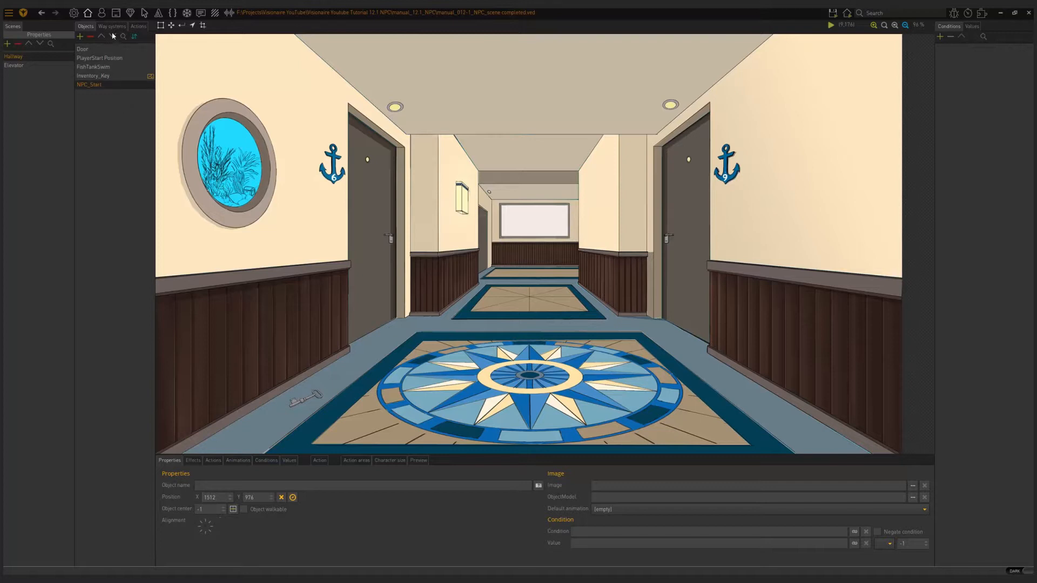
{"action": "mouse_move", "coordinate": [102, 13]}
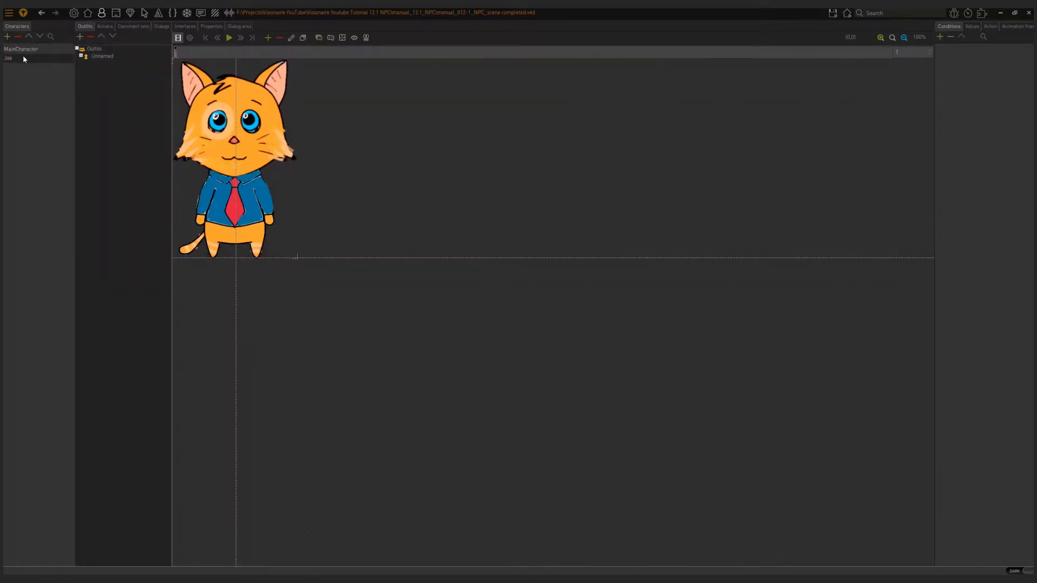
Set Joe's 'Character stands at' property to the Hallway's NPC_Start object
{"action": "left_click", "coordinate": [212, 26]}
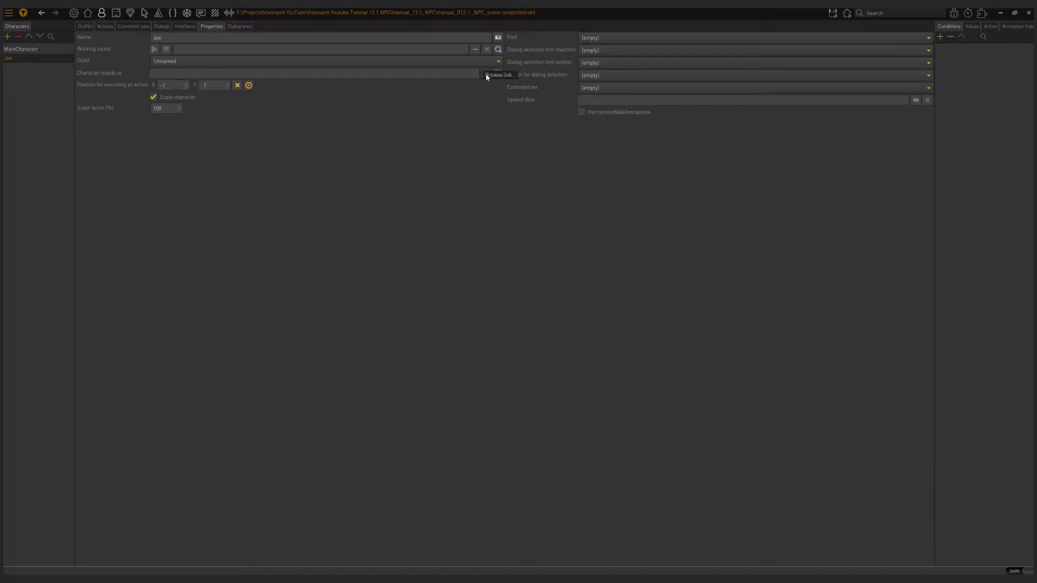
{"action": "left_click", "coordinate": [500, 74]}
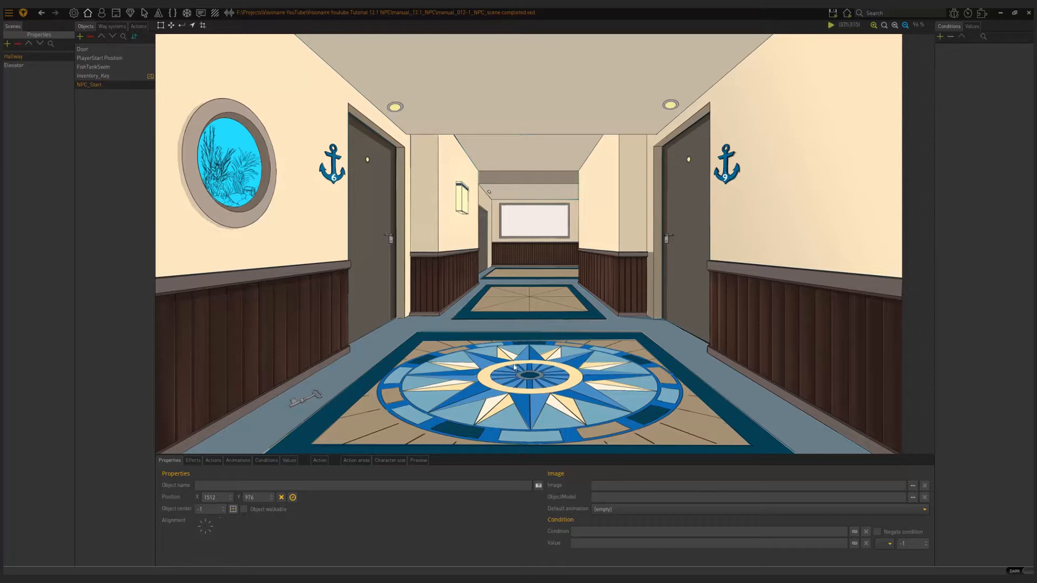
{"action": "mouse_move", "coordinate": [140, 40]}
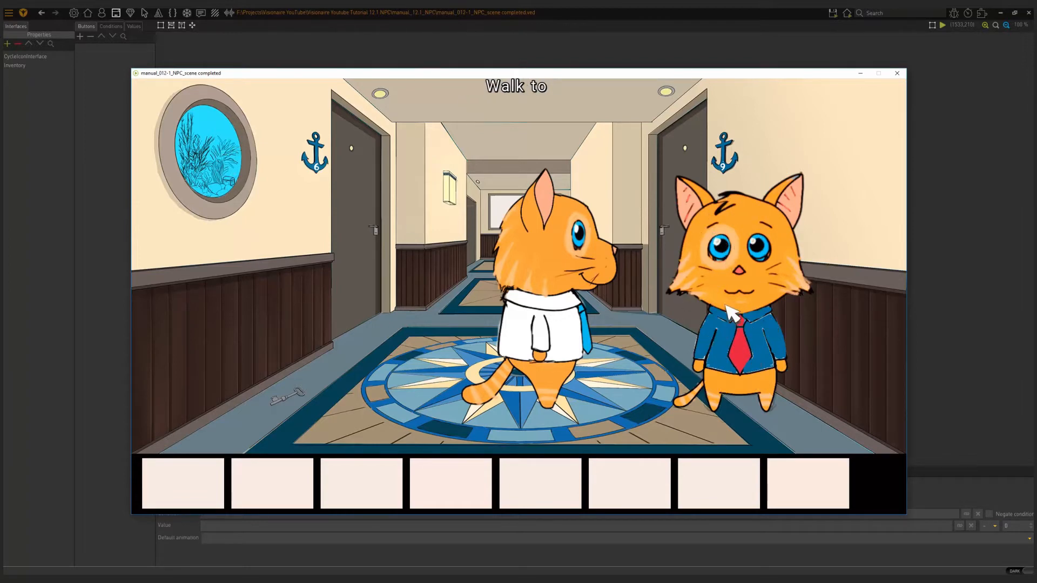
Run the game and hover over Joe standing in the Hallway
{"action": "left_click", "coordinate": [897, 73]}
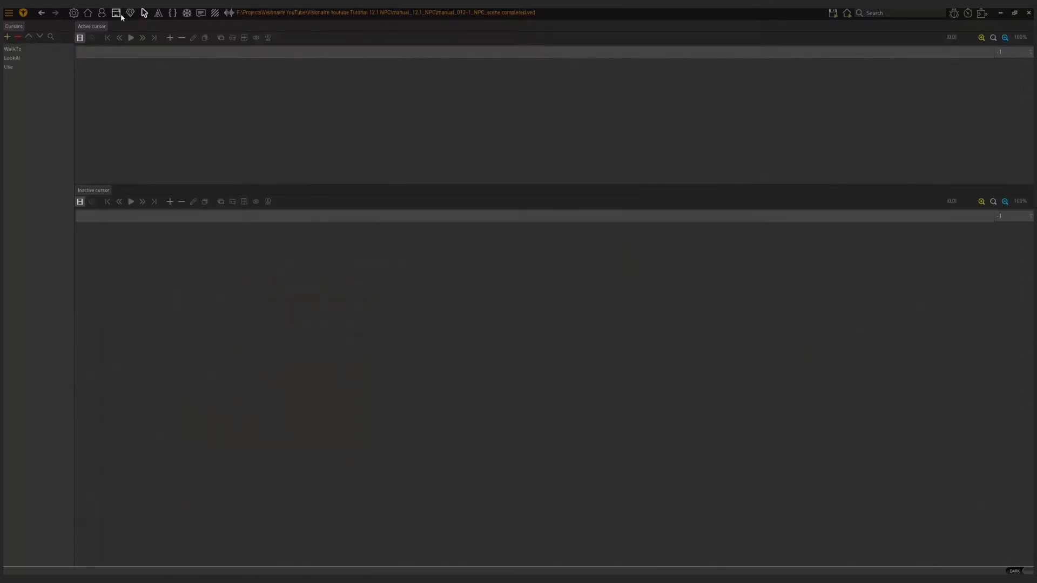
Make the CycleIconInterface's Walk to command usable on objects and characters
{"action": "left_click", "coordinate": [115, 12]}
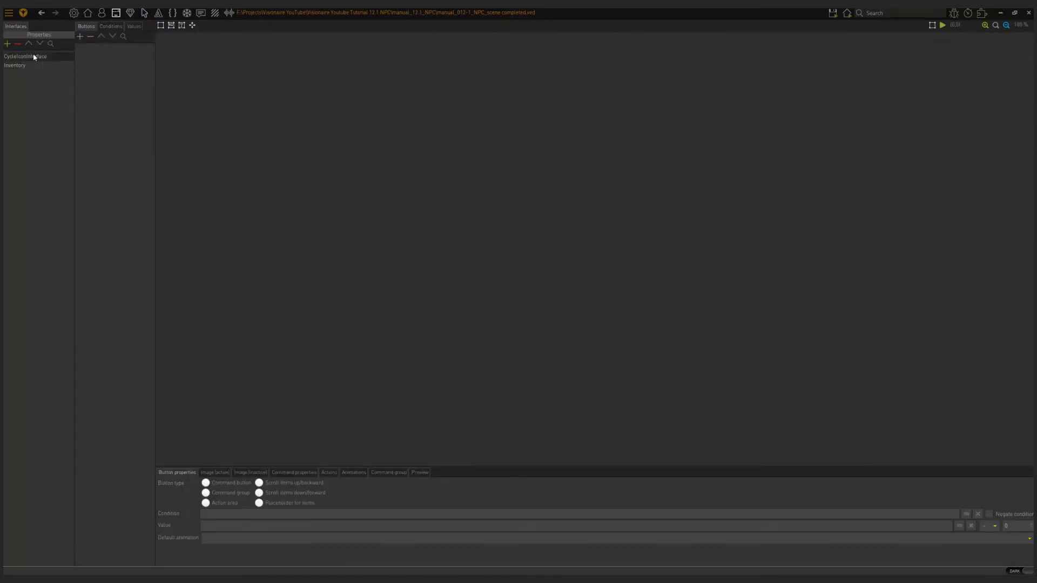
{"action": "left_click", "coordinate": [26, 56]}
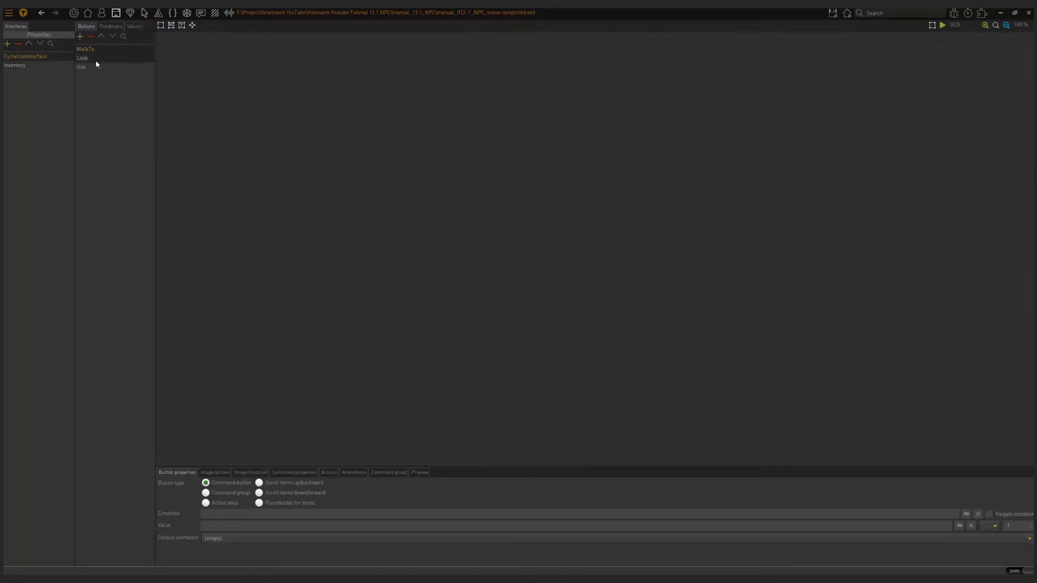
{"action": "left_click", "coordinate": [81, 67]}
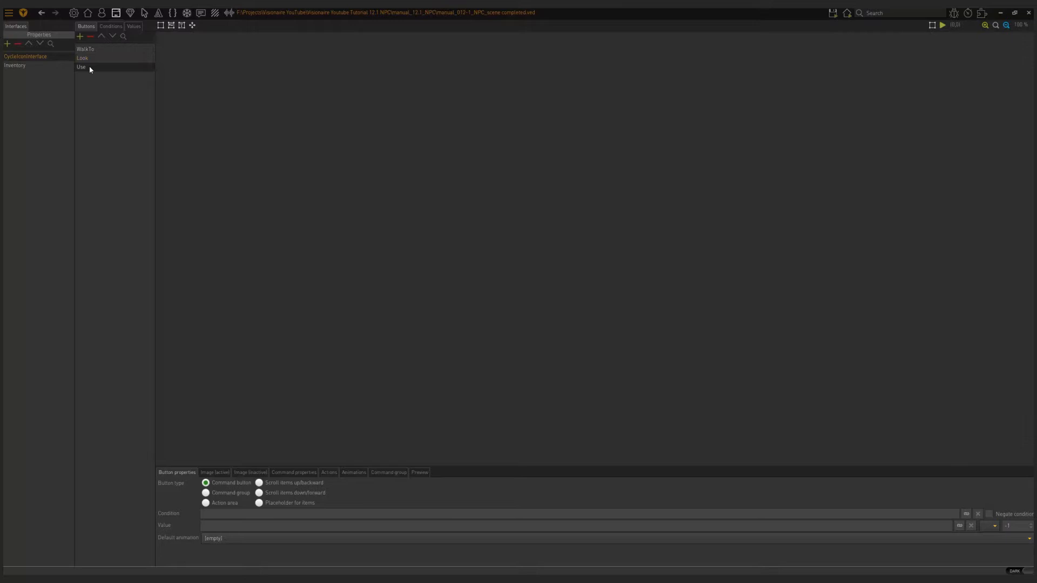
{"action": "left_click", "coordinate": [85, 49]}
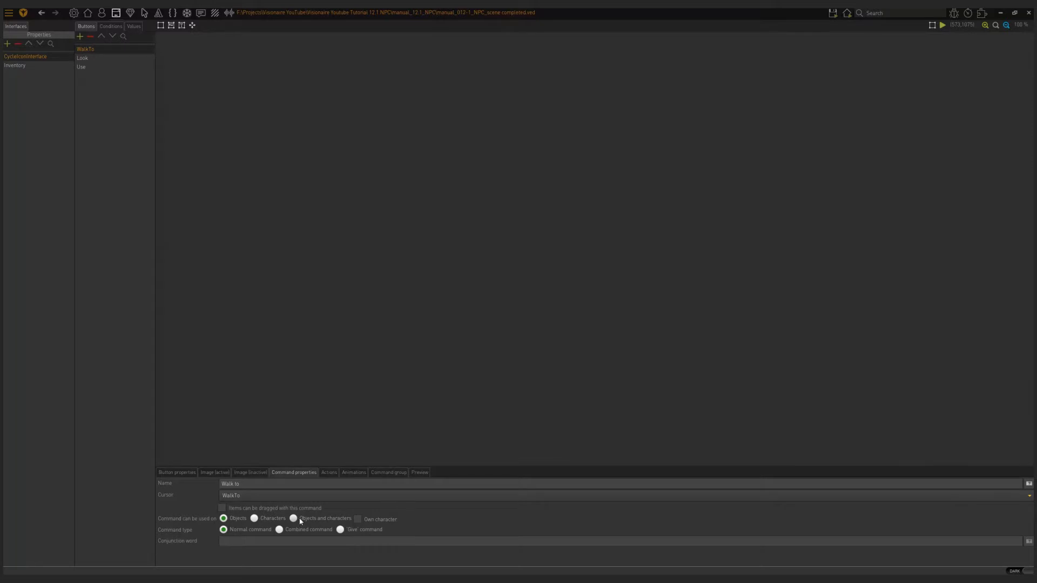
{"action": "left_click", "coordinate": [292, 518]}
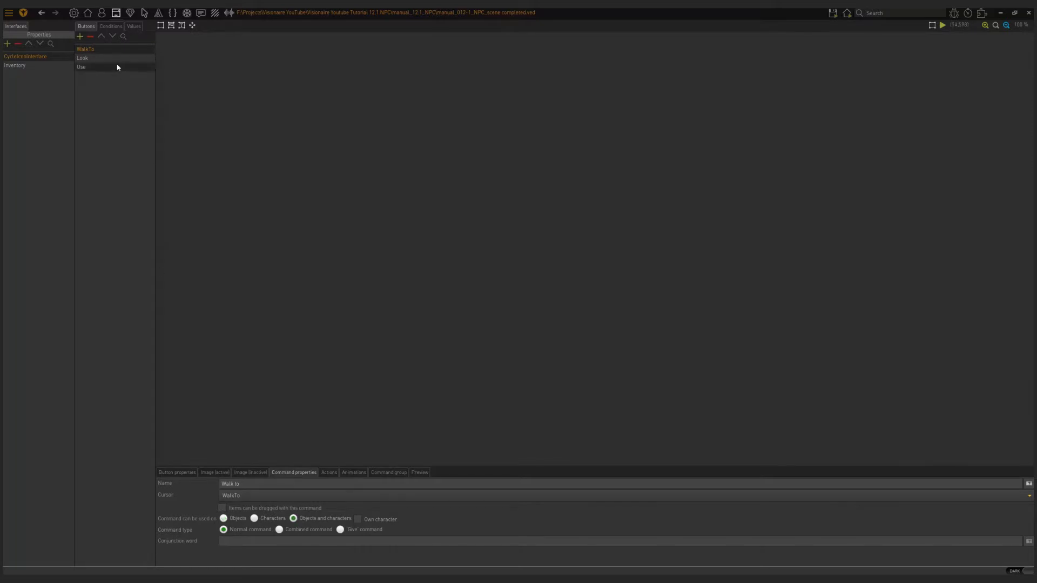
Let Look and Use work on objects and characters, then run the game
{"action": "left_click", "coordinate": [82, 58]}
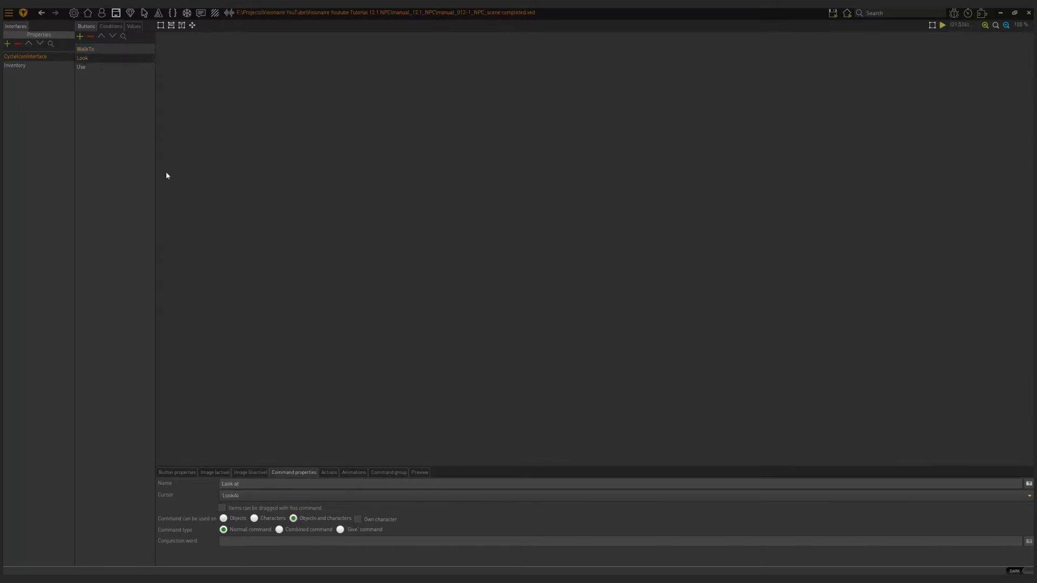
{"action": "left_click", "coordinate": [82, 67]}
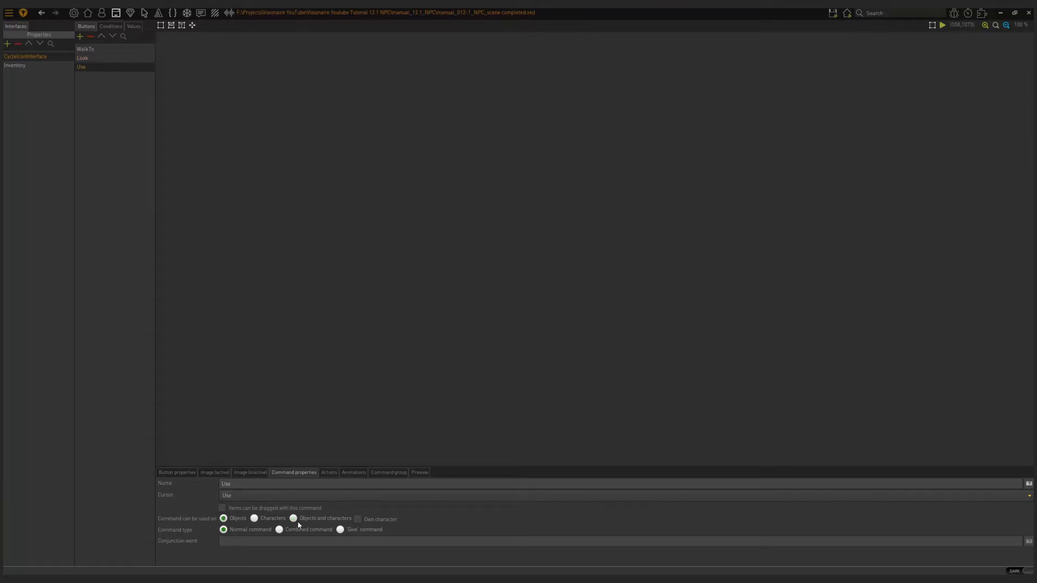
{"action": "left_click", "coordinate": [293, 518]}
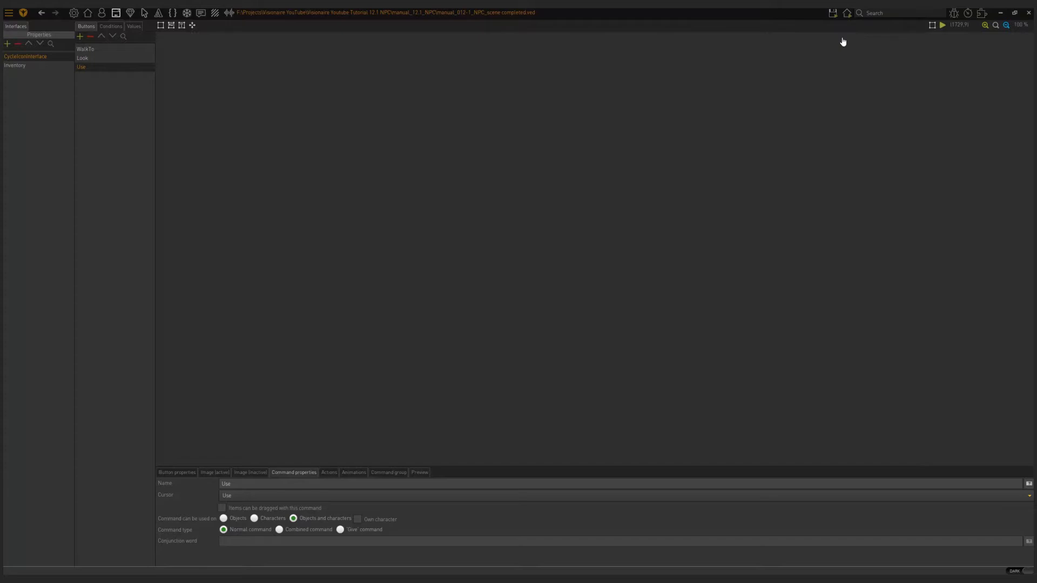
{"action": "left_click", "coordinate": [942, 24]}
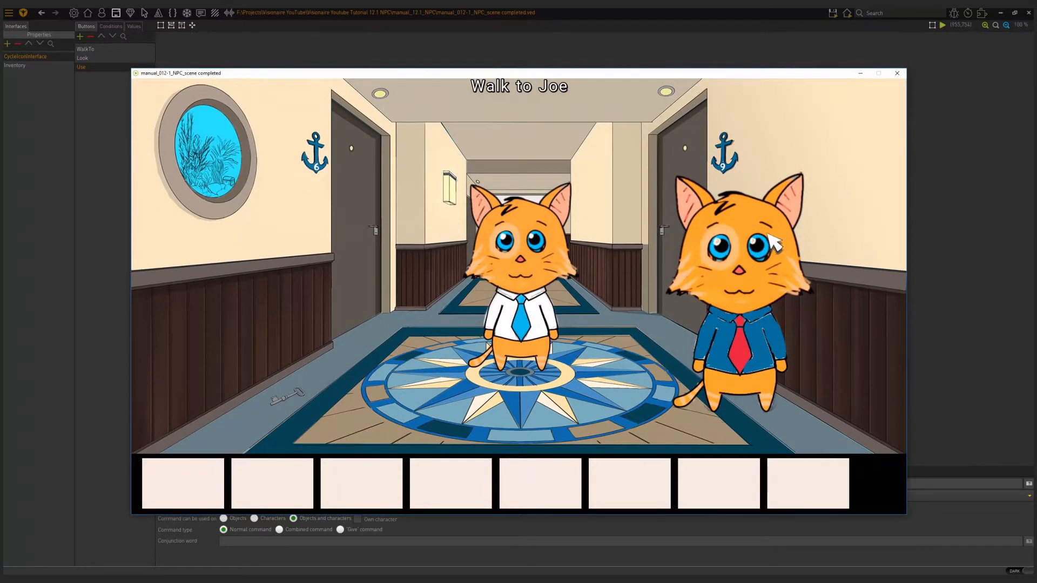
{"action": "mouse_move", "coordinate": [768, 286]}
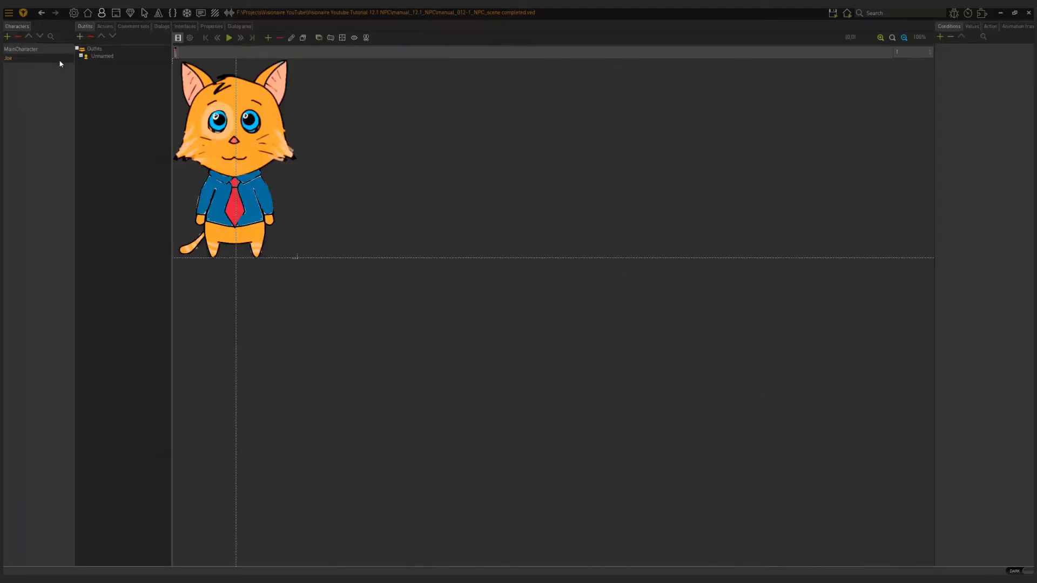
Open Joe's character properties, showing him at NPC_Start at 100% scale
{"action": "left_click", "coordinate": [211, 26]}
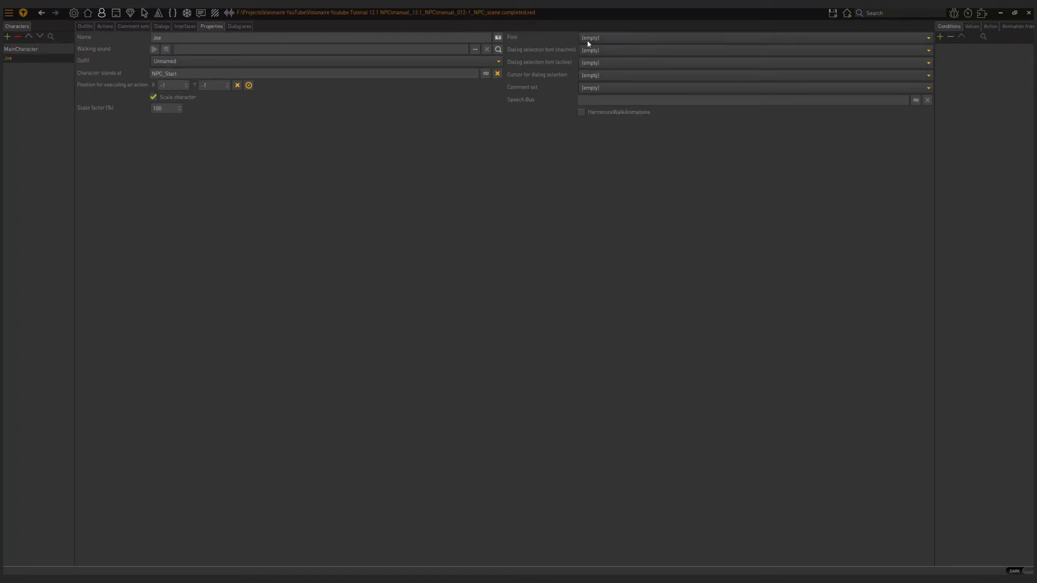
{"action": "mouse_move", "coordinate": [739, 72]}
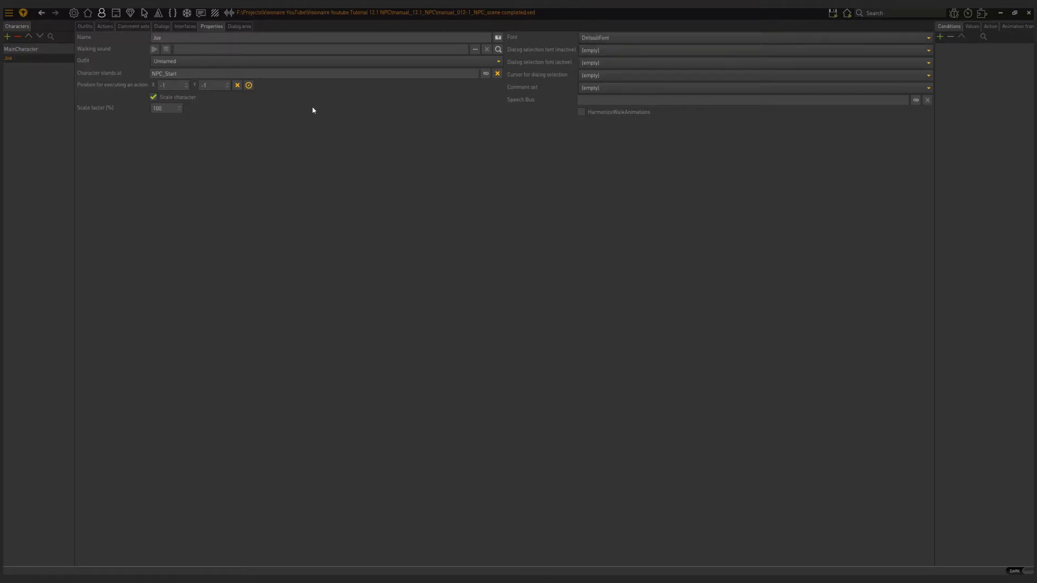
{"action": "mouse_move", "coordinate": [144, 13]}
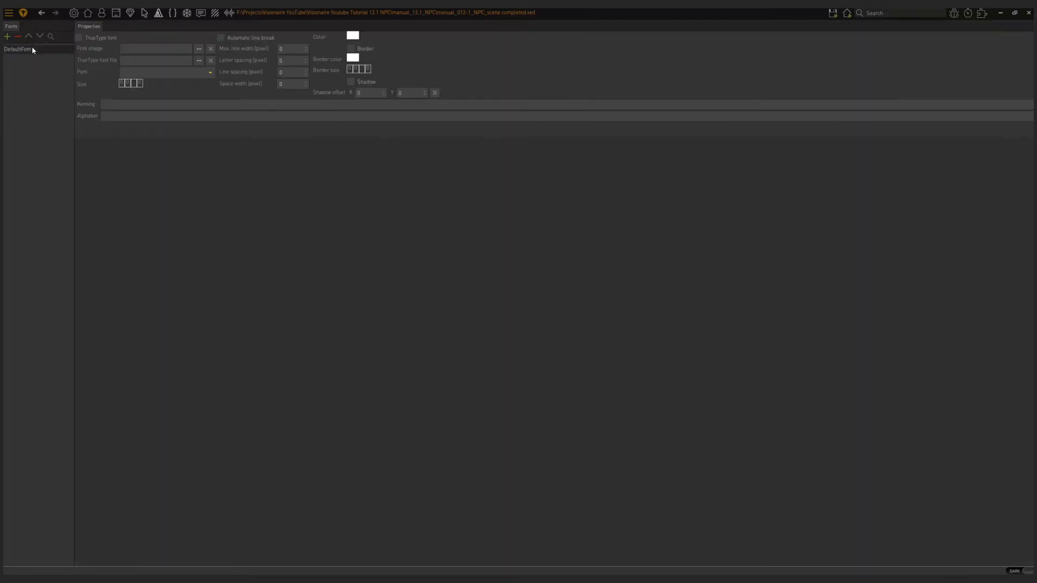
Duplicate DefaultFont as JoeFont and select the character Joe
{"action": "right_click", "coordinate": [18, 49]}
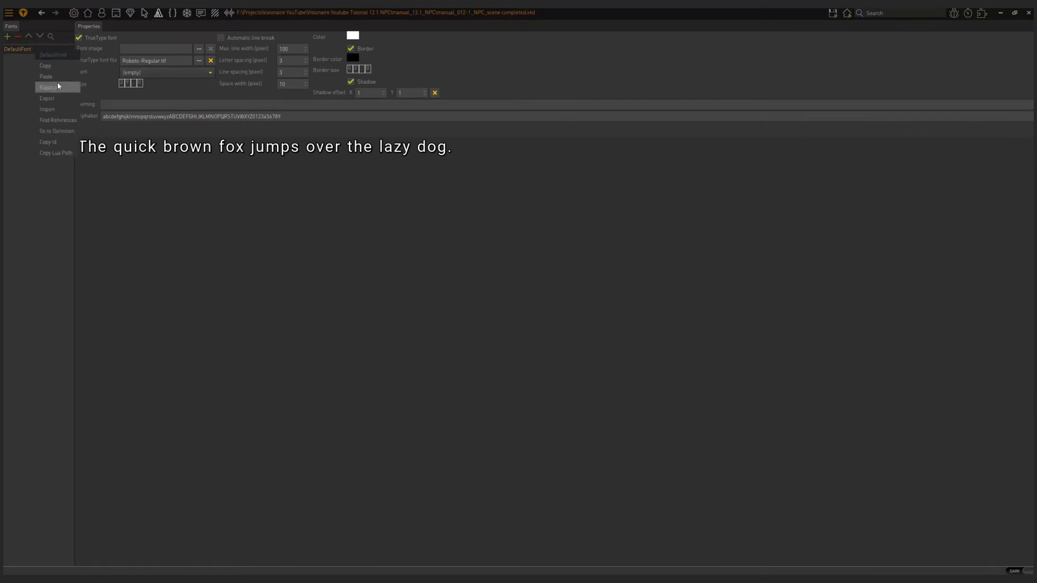
{"action": "left_click", "coordinate": [48, 86]}
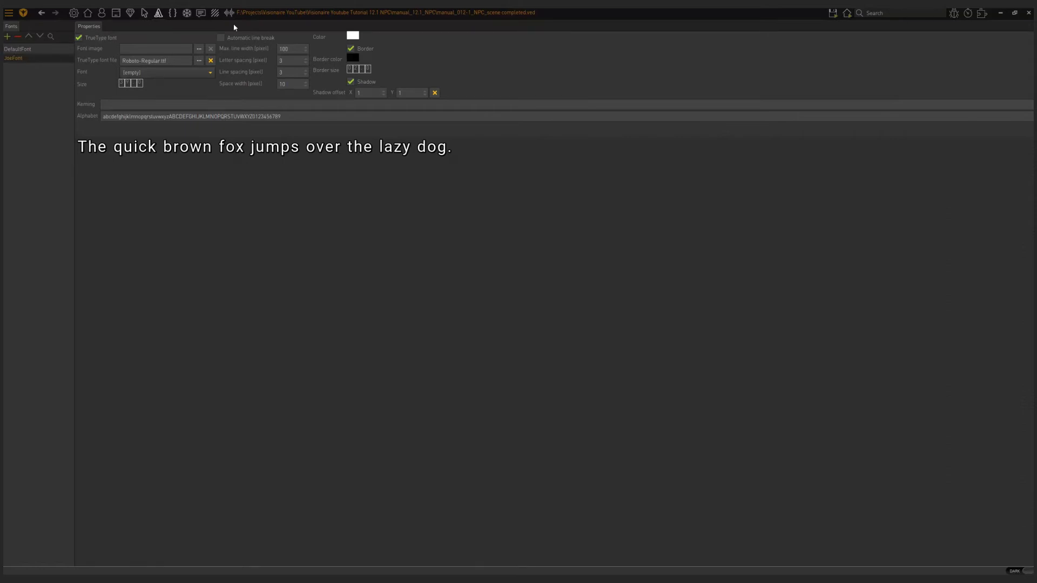
{"action": "left_click", "coordinate": [353, 35]}
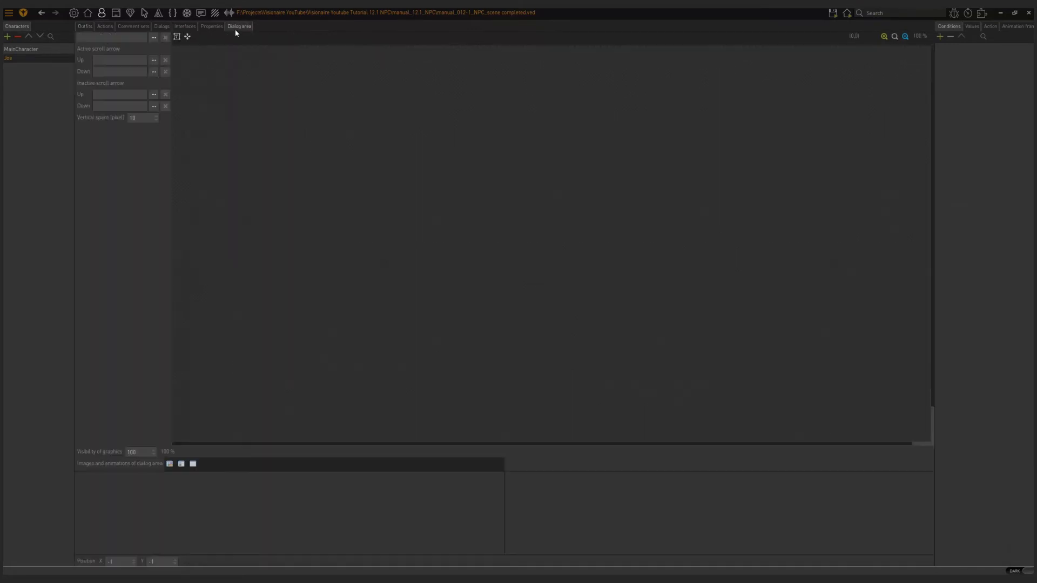
Set Joe's Font property to JoeFont
{"action": "left_click", "coordinate": [212, 26]}
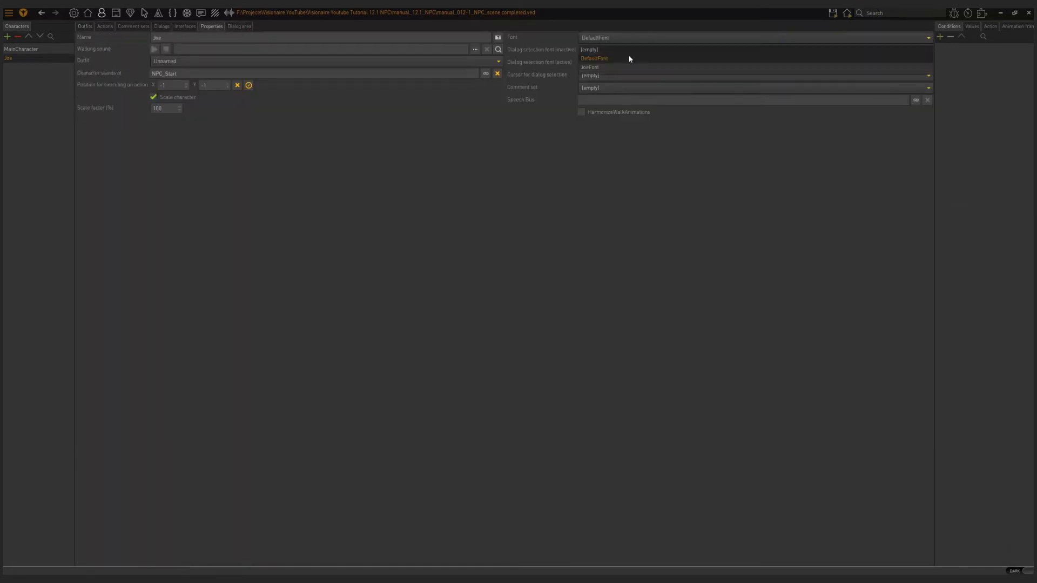
{"action": "left_click", "coordinate": [593, 67]}
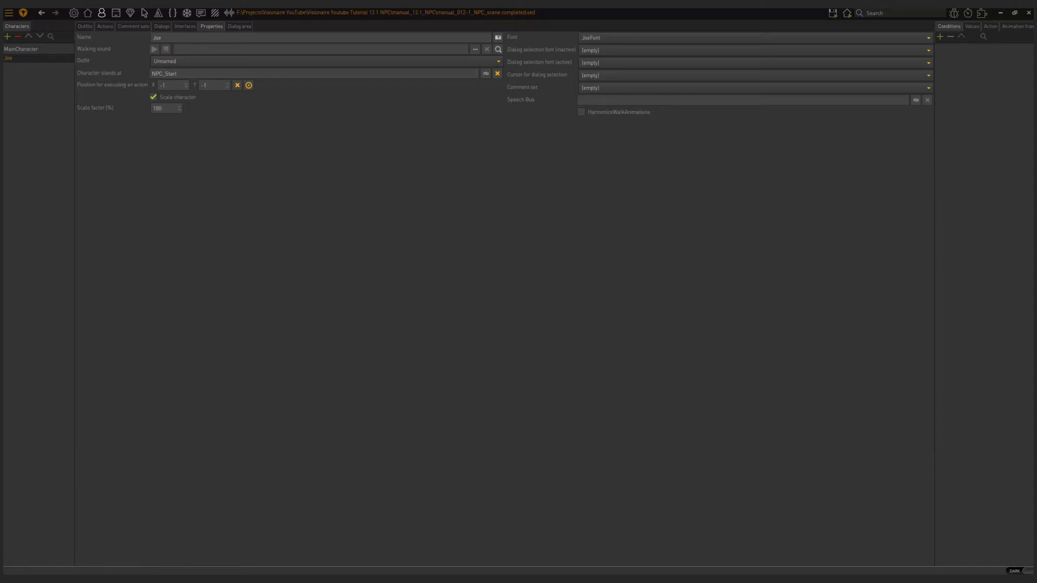
{"action": "mouse_move", "coordinate": [280, 197]}
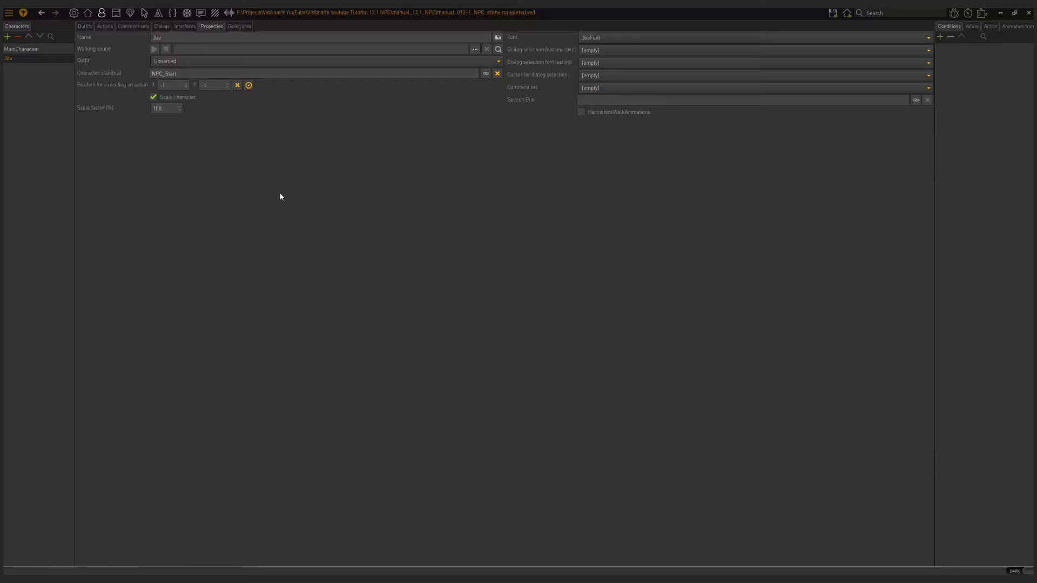
{"action": "left_click", "coordinate": [832, 12]}
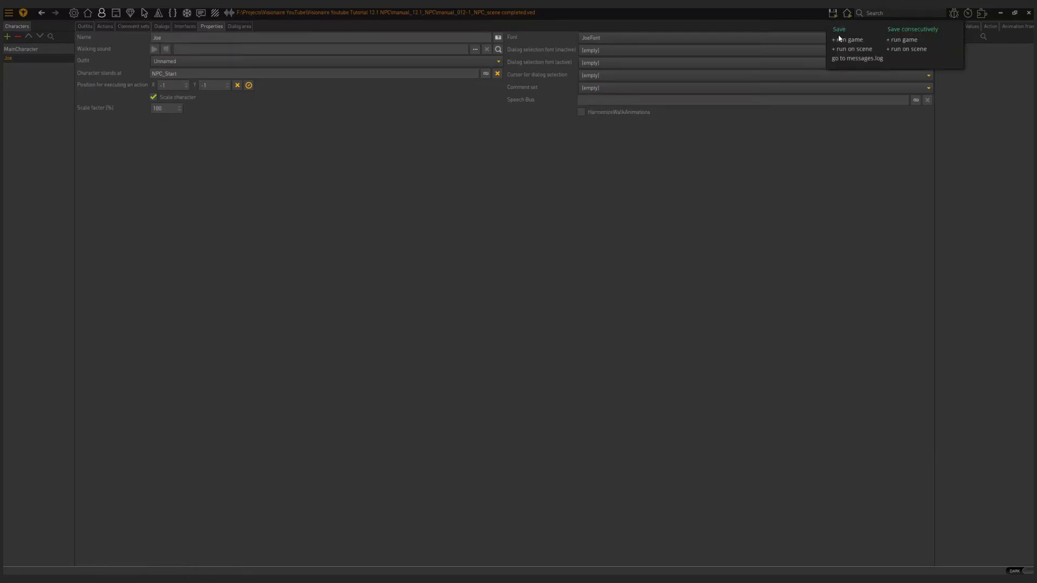
Save and run the game to see Joe in the Hallway, then close it
{"action": "left_click", "coordinate": [848, 39]}
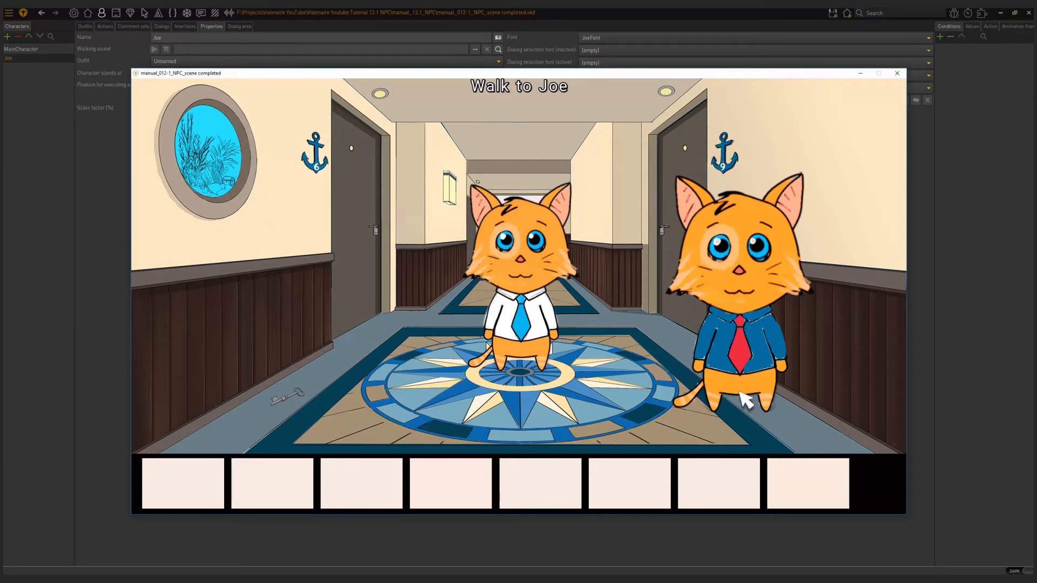
{"action": "mouse_move", "coordinate": [747, 291]}
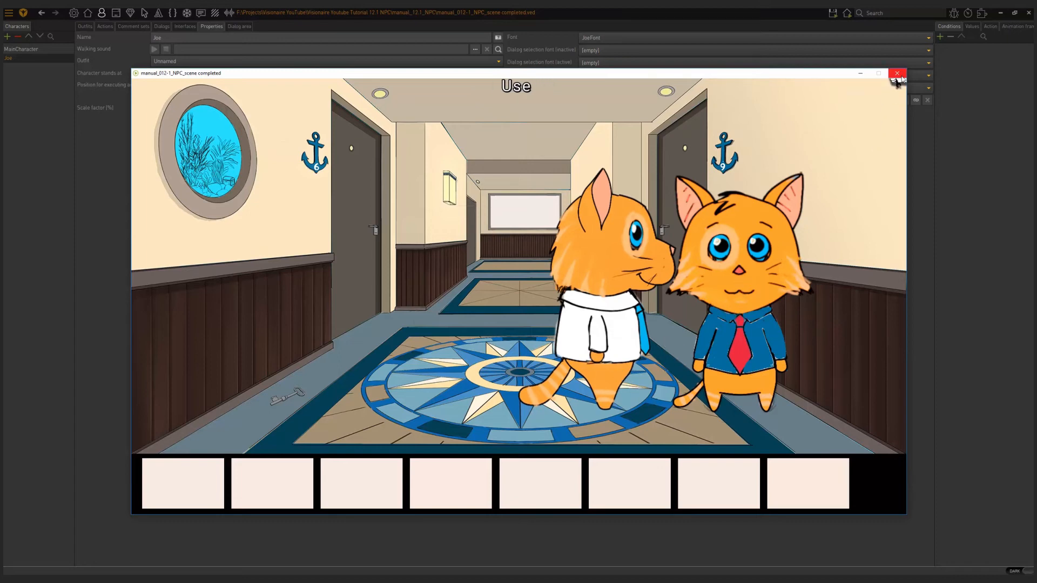
{"action": "left_click", "coordinate": [897, 73]}
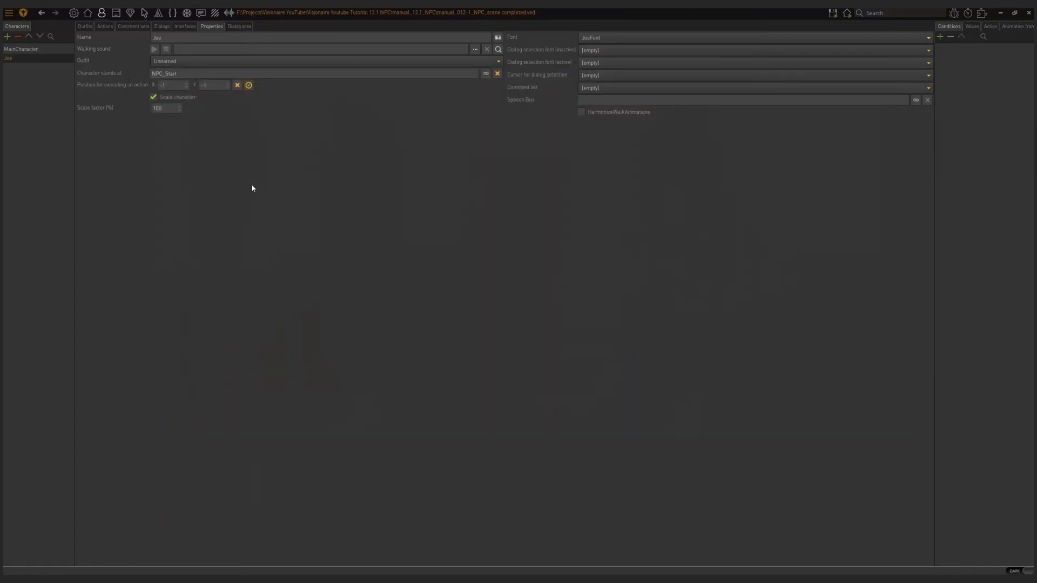
Add a Use action to Joe in which Joe says 'Hi, my name is Joe'
{"action": "left_click", "coordinate": [104, 26]}
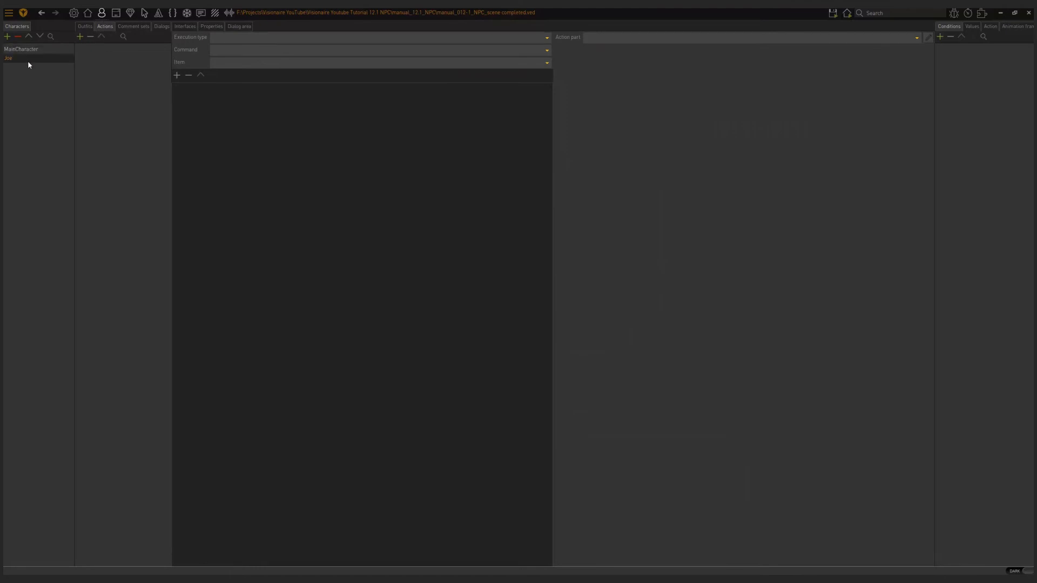
{"action": "mouse_move", "coordinate": [133, 61]}
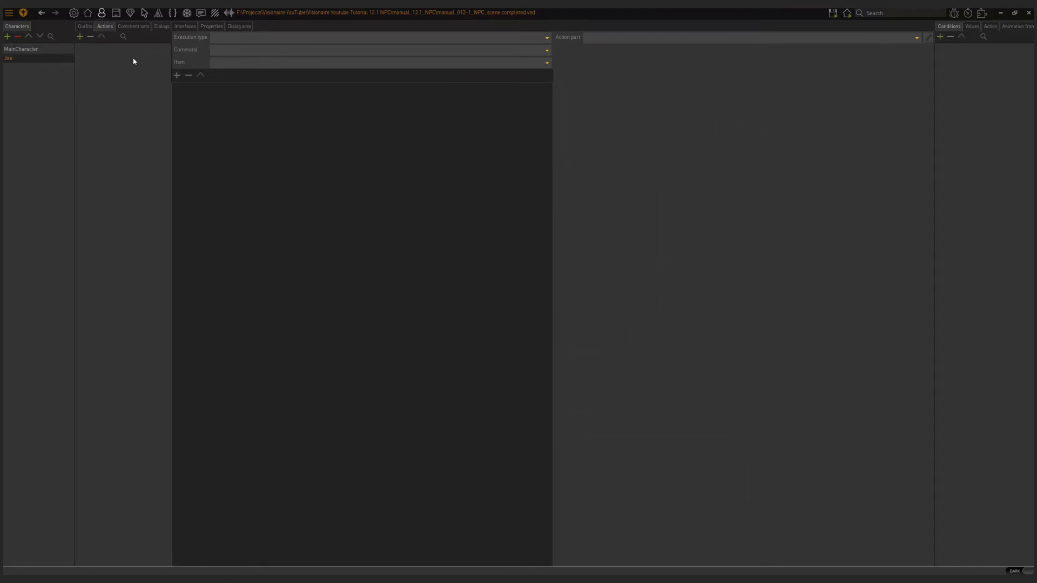
{"action": "mouse_move", "coordinate": [110, 64]}
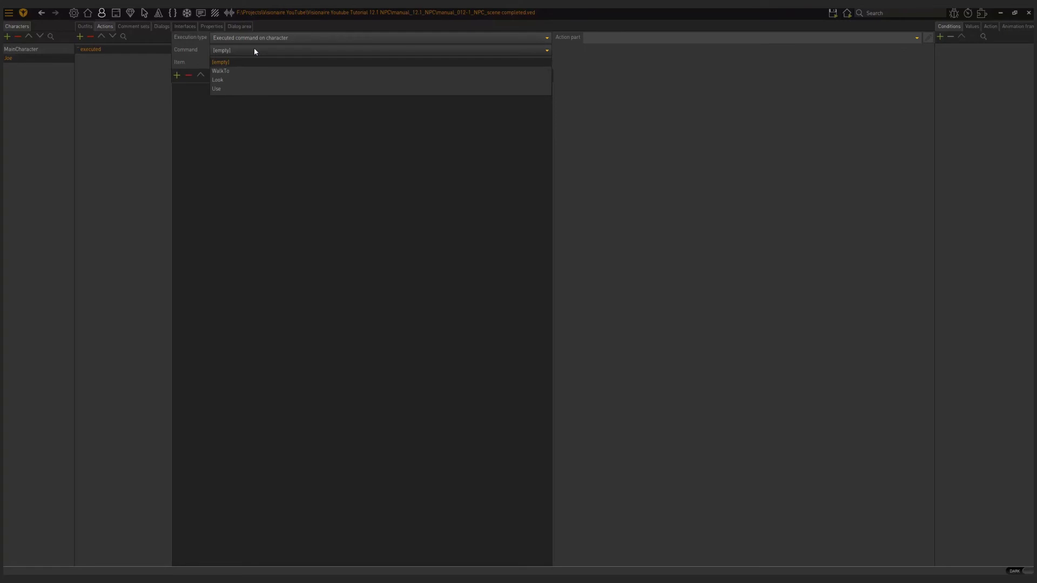
{"action": "mouse_move", "coordinate": [241, 77]}
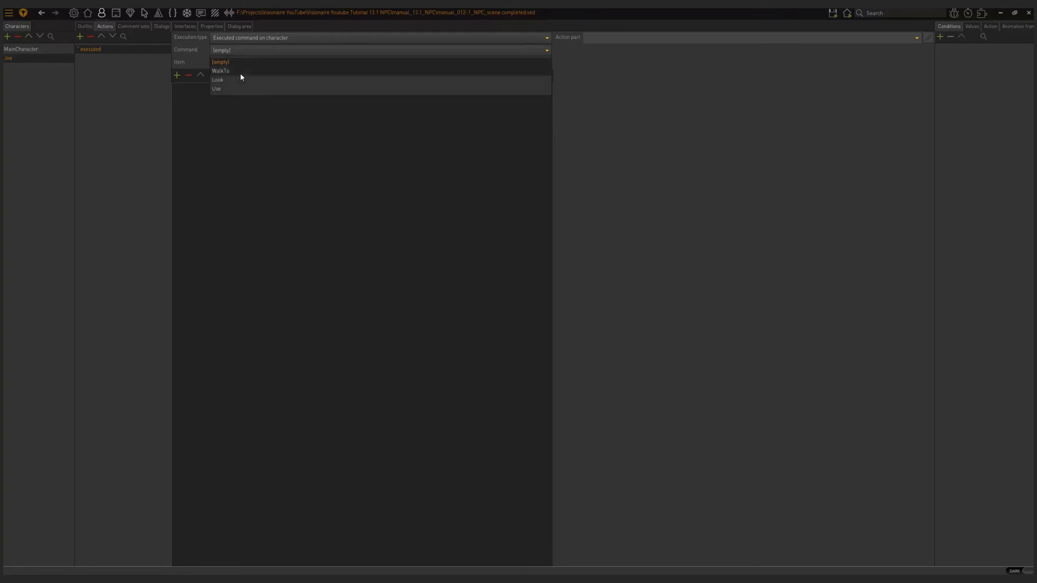
{"action": "left_click", "coordinate": [216, 89]}
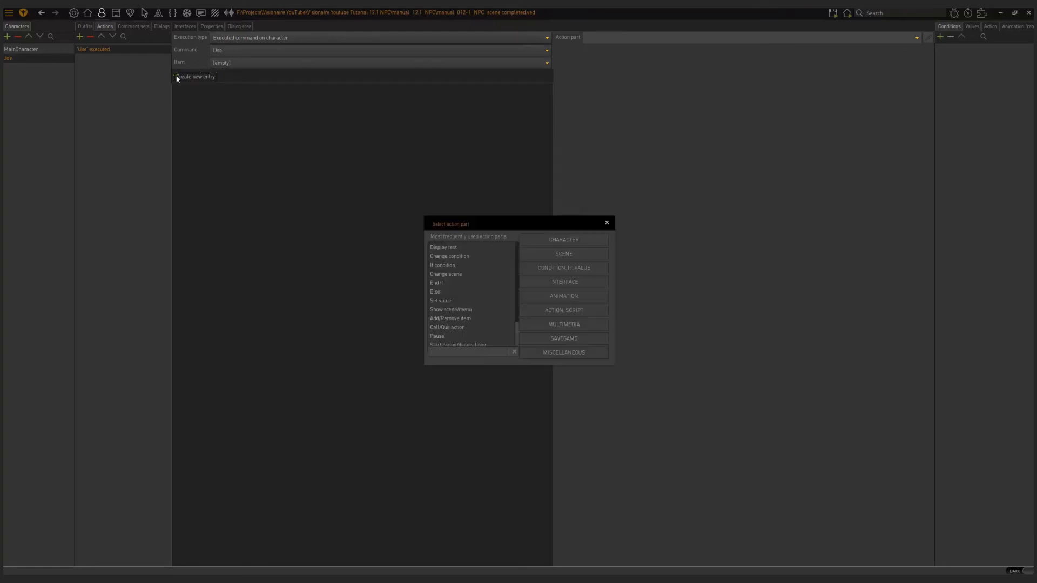
{"action": "left_click", "coordinate": [443, 246]}
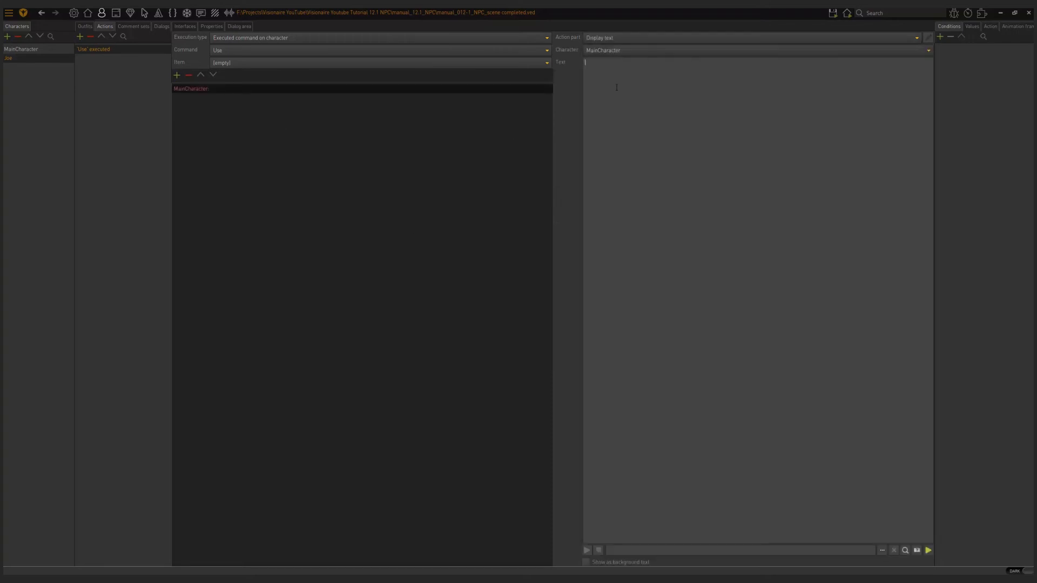
{"action": "type", "text": "Hi, my nam"}
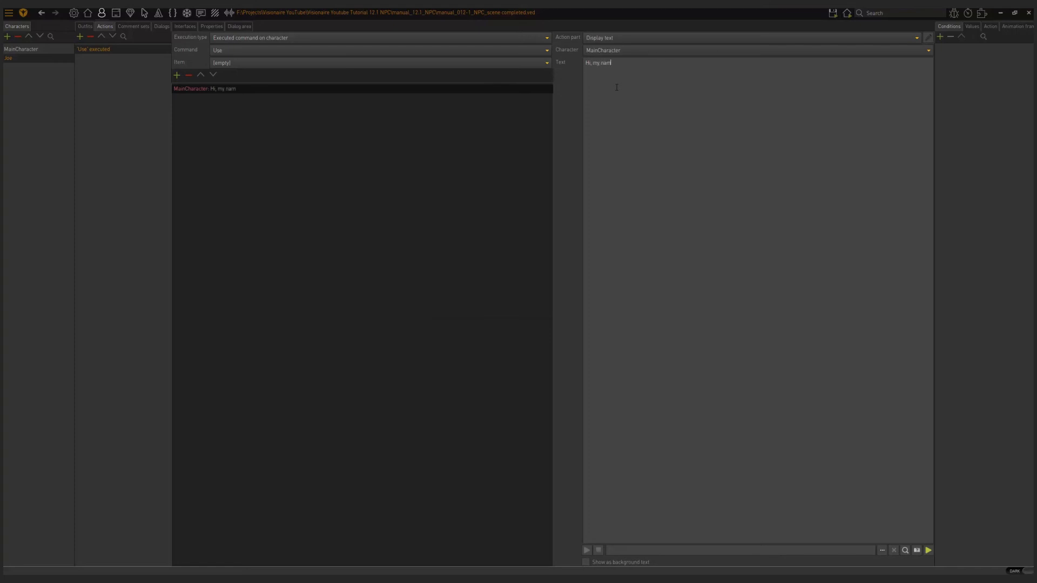
{"action": "type", "text": "e is J"}
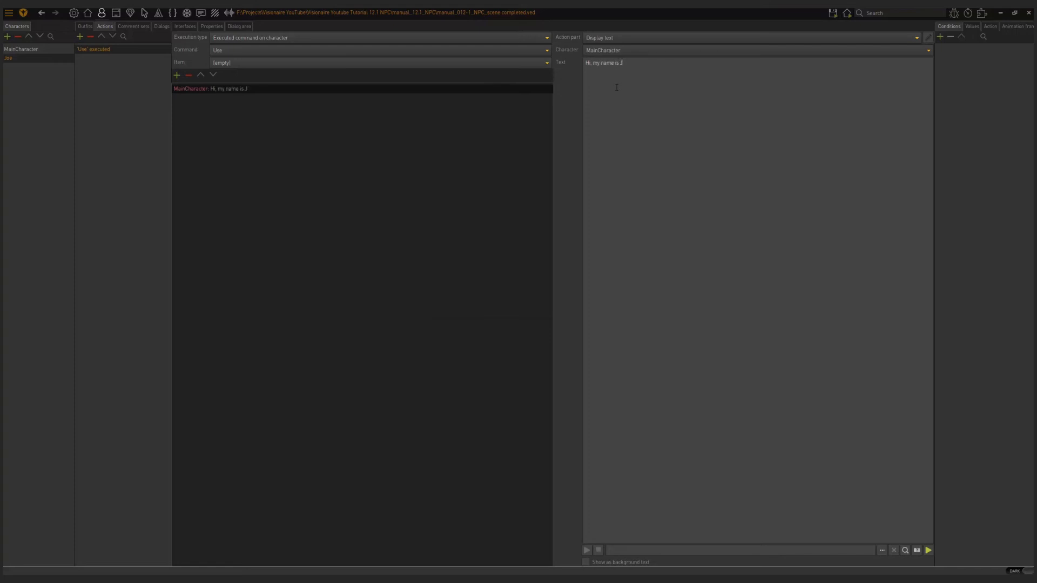
{"action": "type", "text": "oe"}
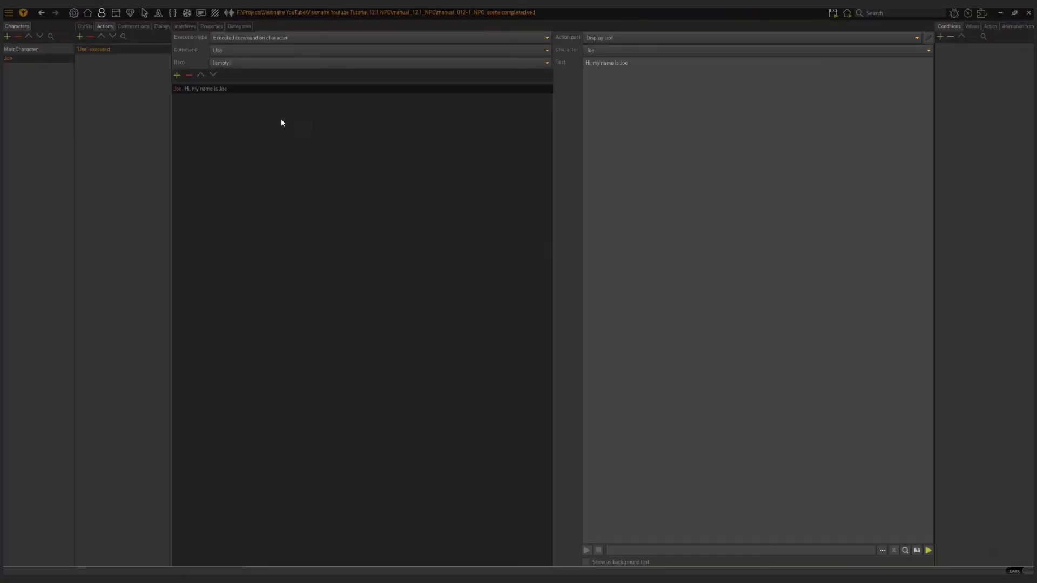
{"action": "right_click", "coordinate": [200, 88]}
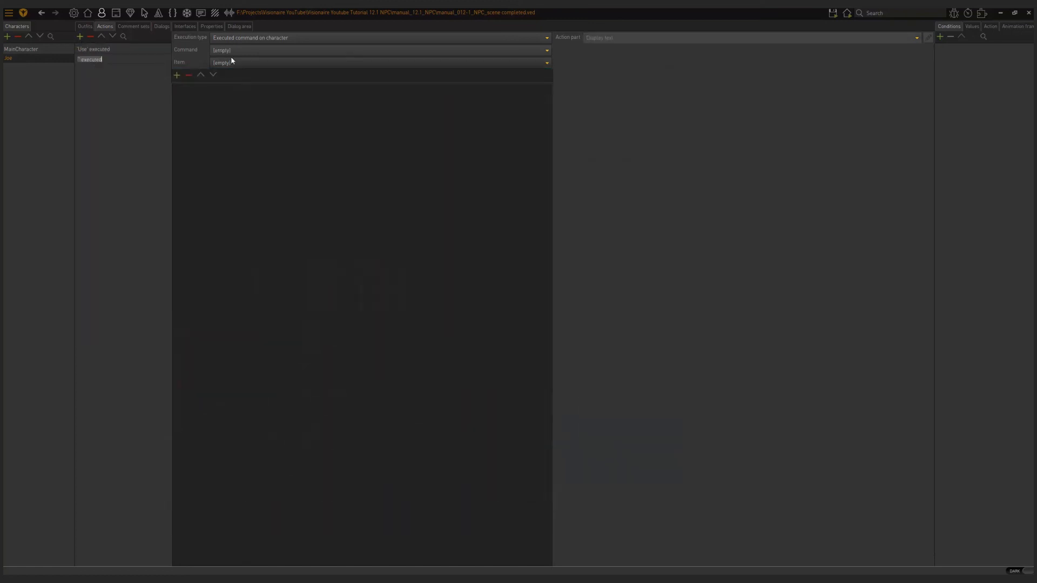
Set the new action to Look, with MainCharacter saying 'I think his name is: Joe'
{"action": "left_click", "coordinate": [176, 74]}
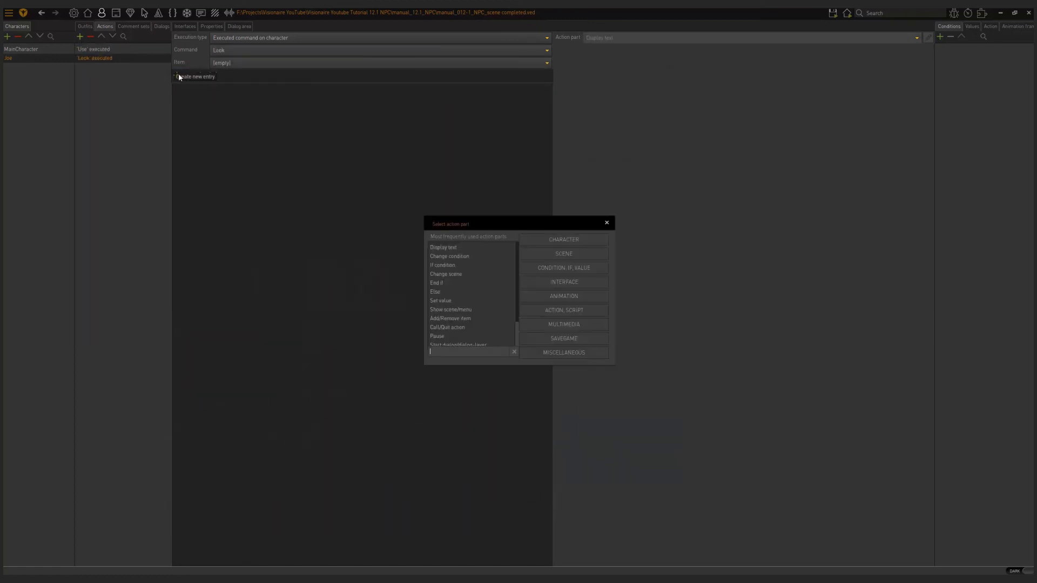
{"action": "left_click", "coordinate": [443, 247]}
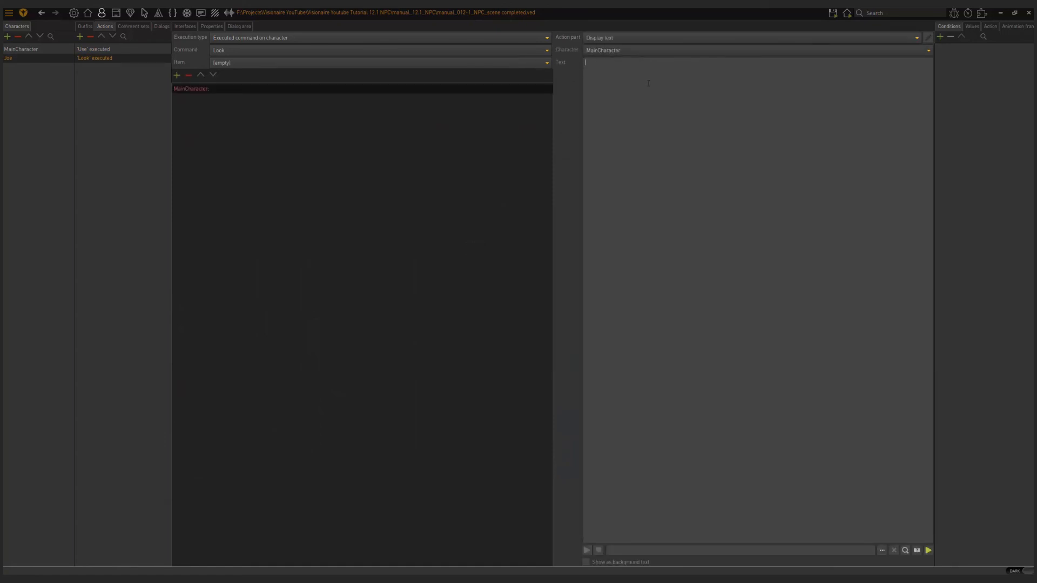
{"action": "type", "text": "I thi"}
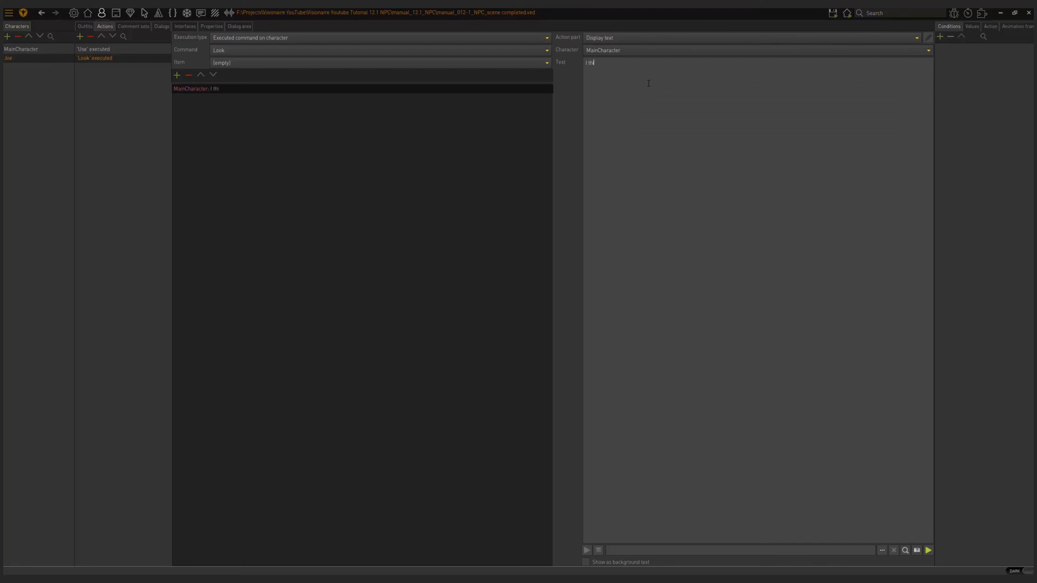
{"action": "type", "text": "nk his name is  Joe"}
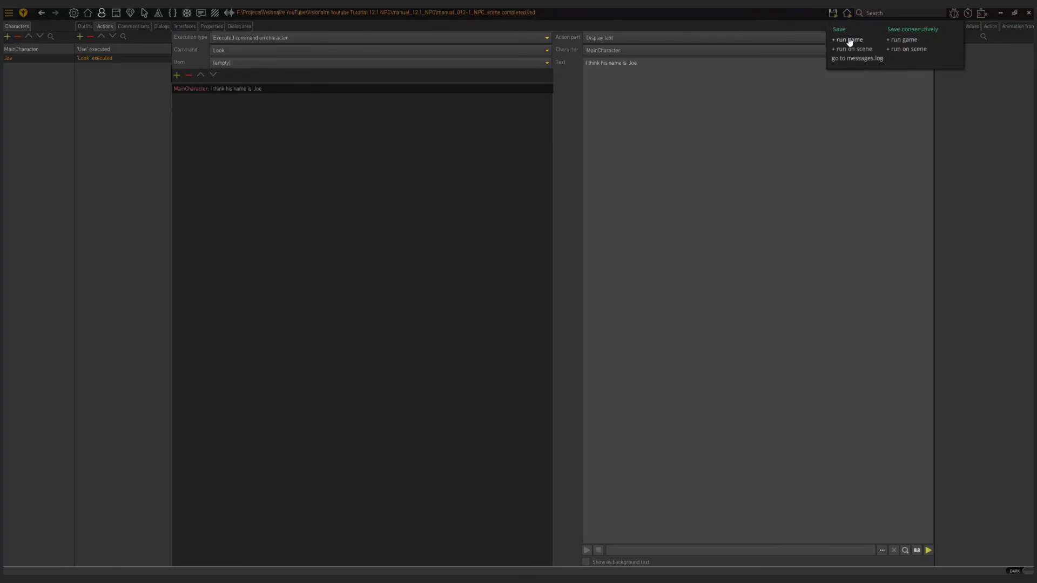
Save the project and launch the game to test Joe's Use and Look lines
{"action": "left_click", "coordinate": [847, 39]}
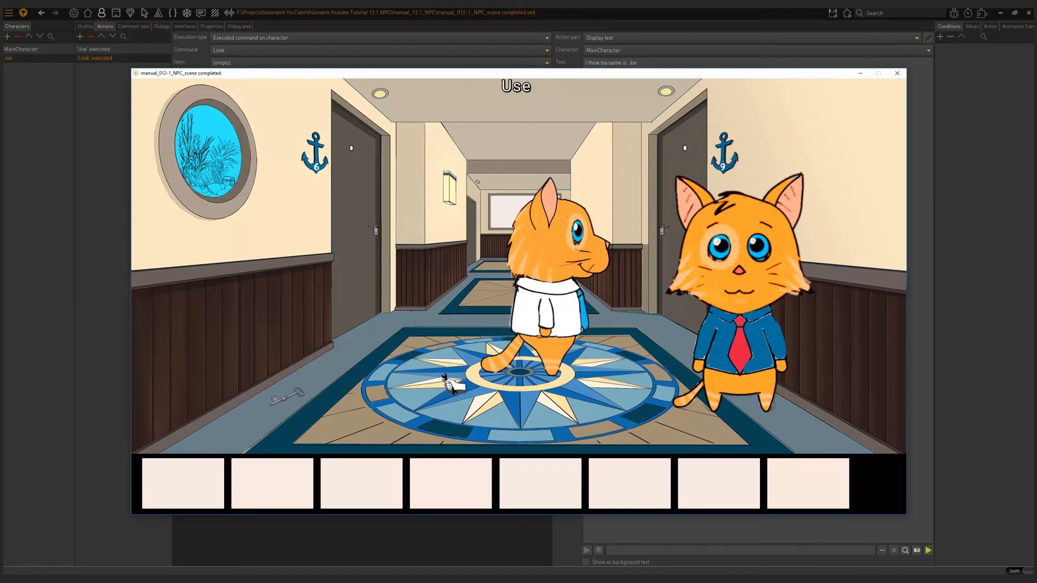
{"action": "mouse_move", "coordinate": [754, 119]}
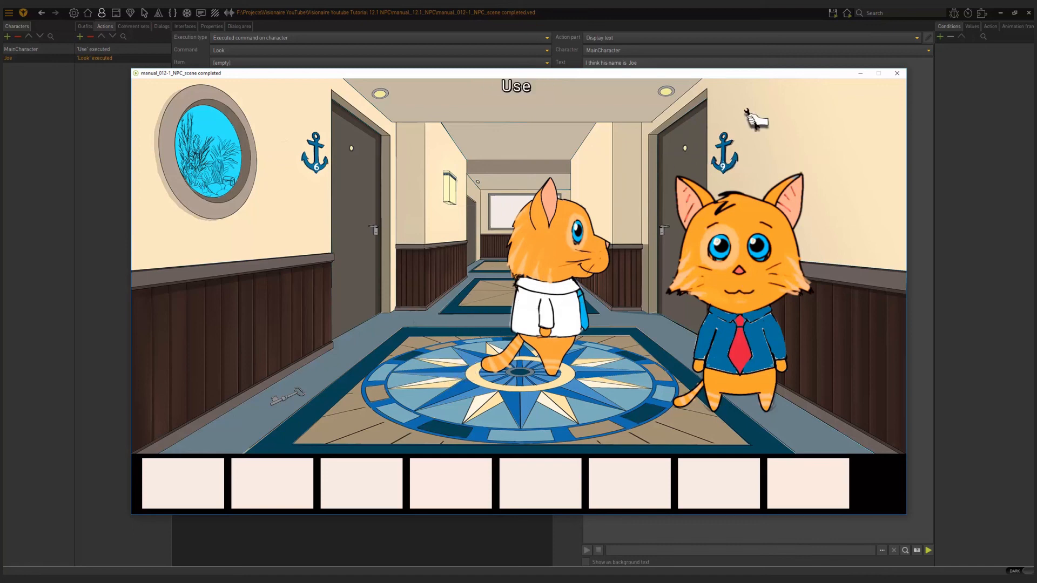